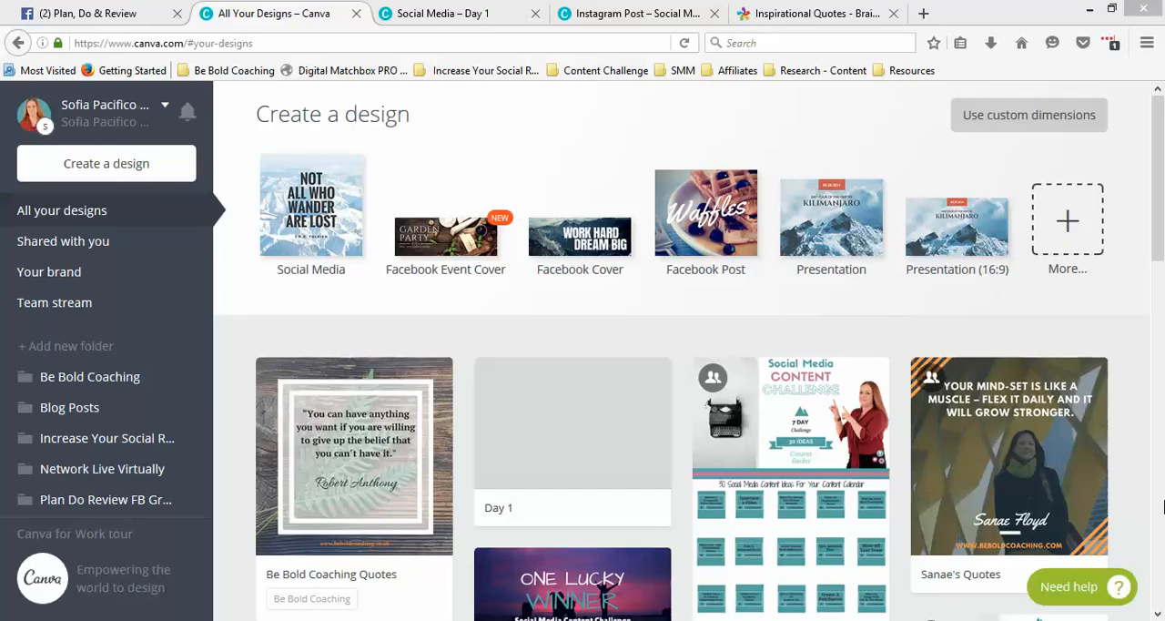
{"action": "mouse_move", "coordinate": [657, 213]}
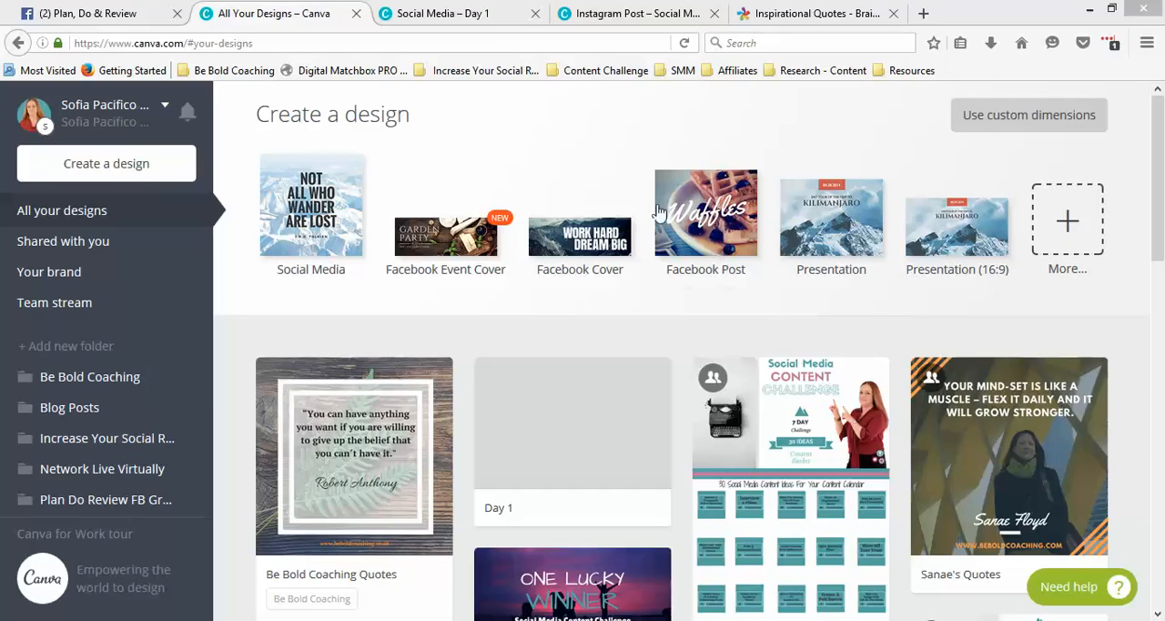
{"action": "mouse_move", "coordinate": [775, 124]}
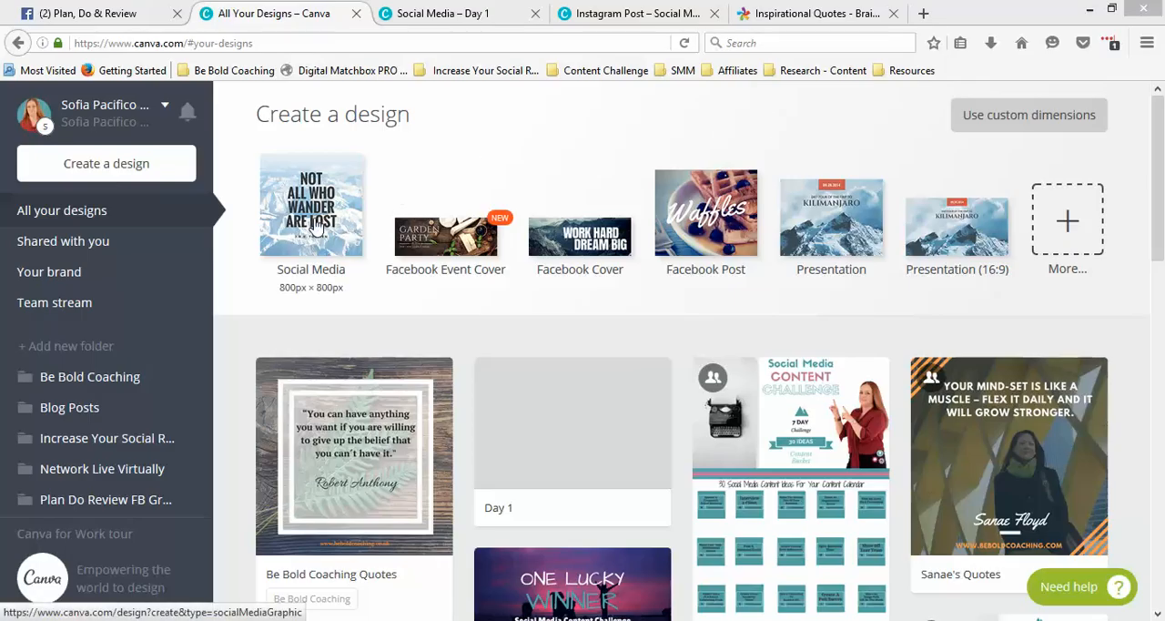
{"action": "mouse_move", "coordinate": [317, 229]}
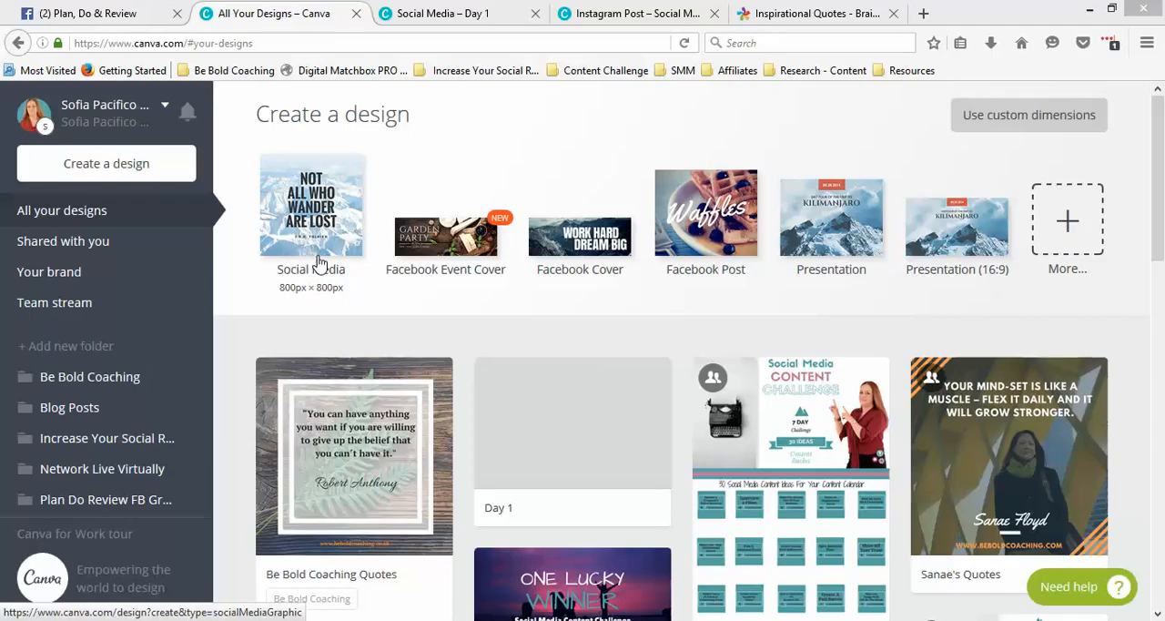
{"action": "mouse_move", "coordinate": [324, 237]}
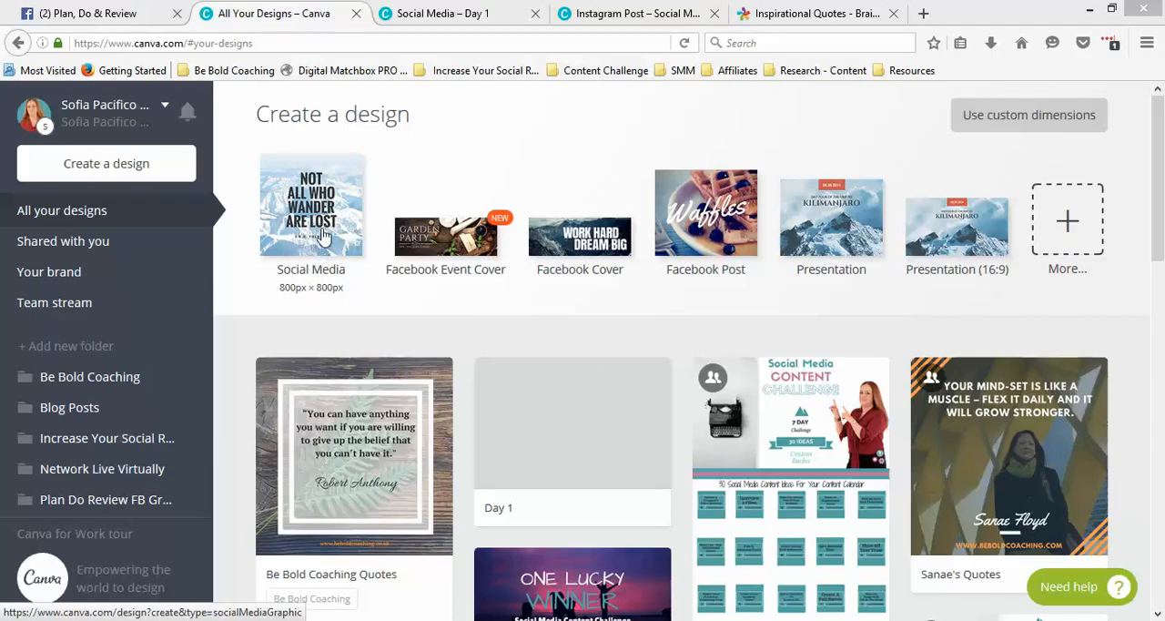
{"action": "mouse_move", "coordinate": [1067, 219]}
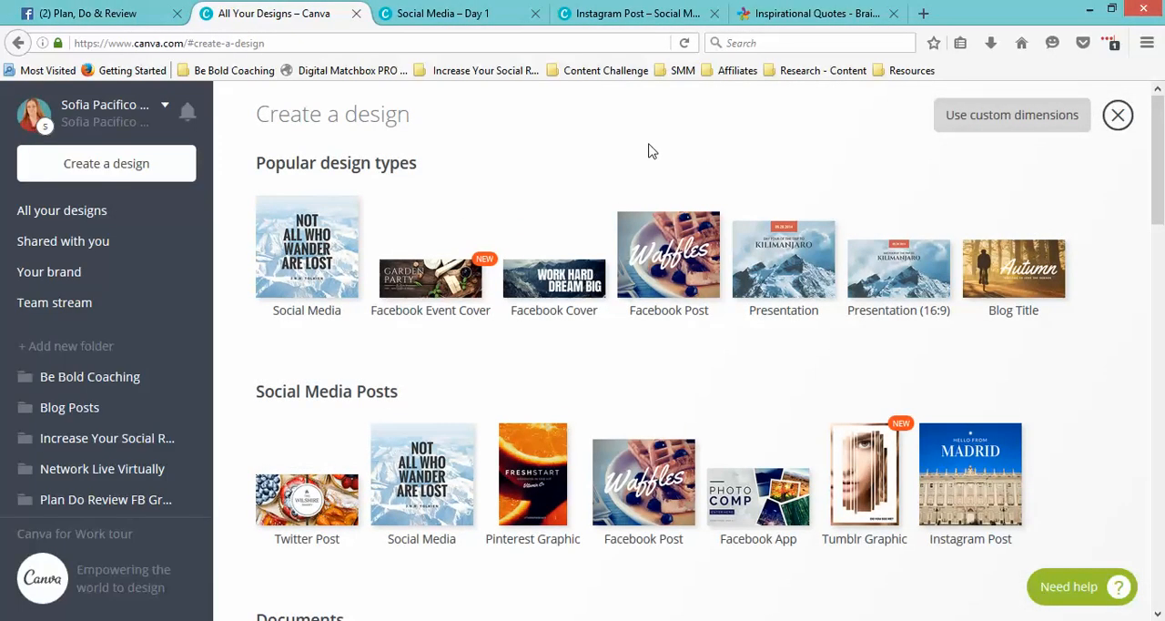
{"action": "mouse_move", "coordinate": [528, 171]}
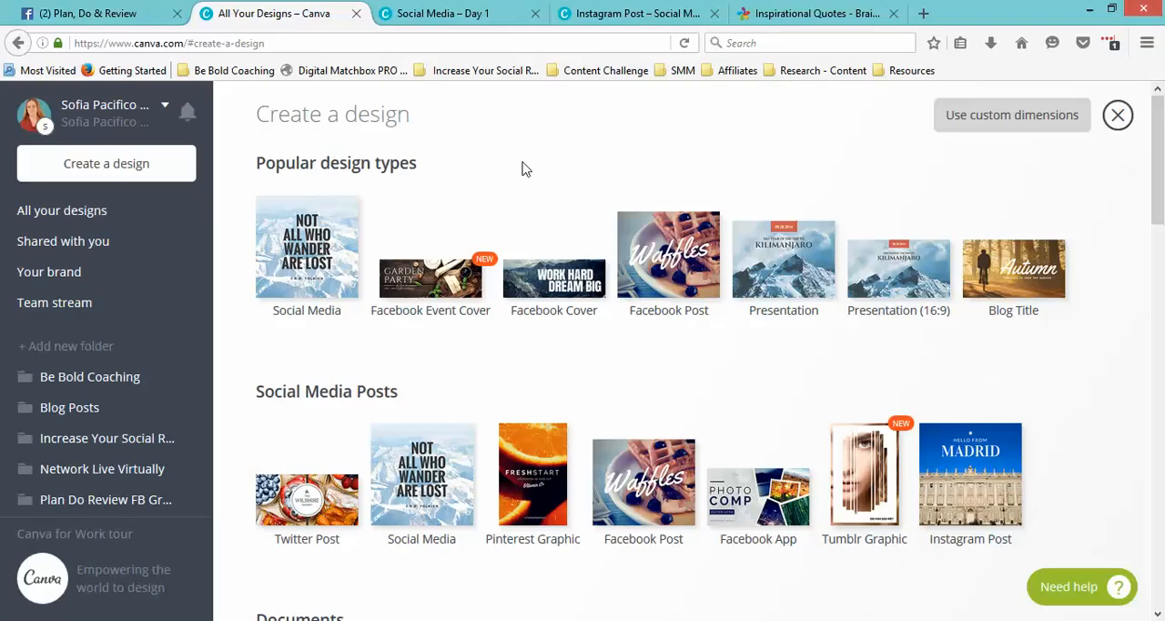
- Scroll further down the Canva design types catalog to the Documents category
{"action": "scroll", "scroll_direction": "down", "scroll_amount": 3}
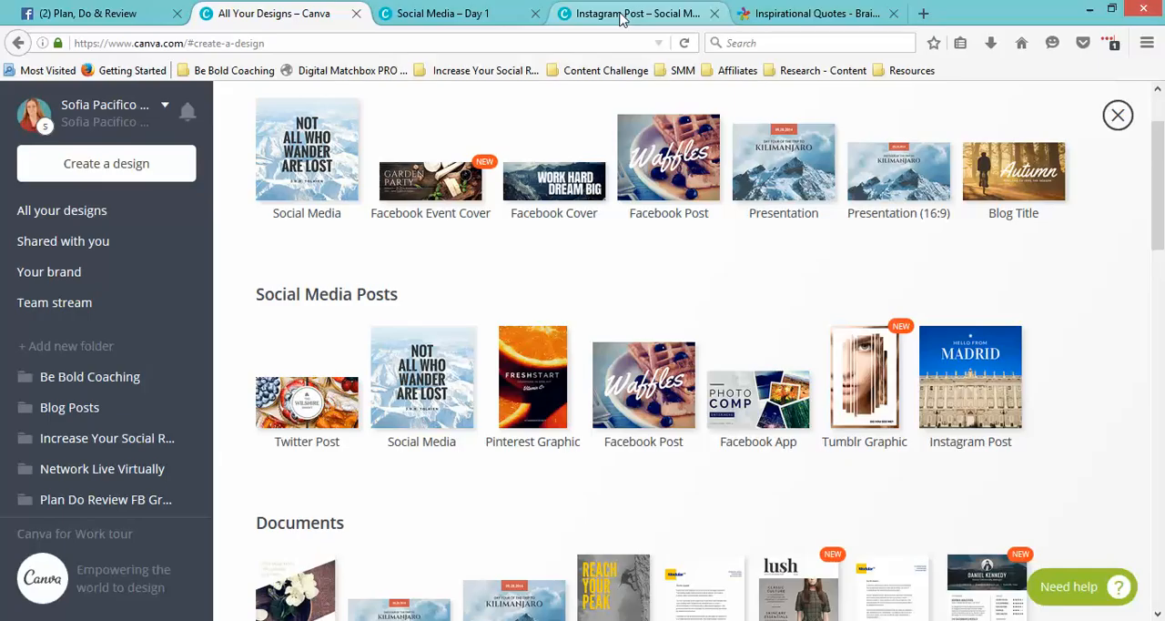
{"action": "mouse_move", "coordinate": [637, 13]}
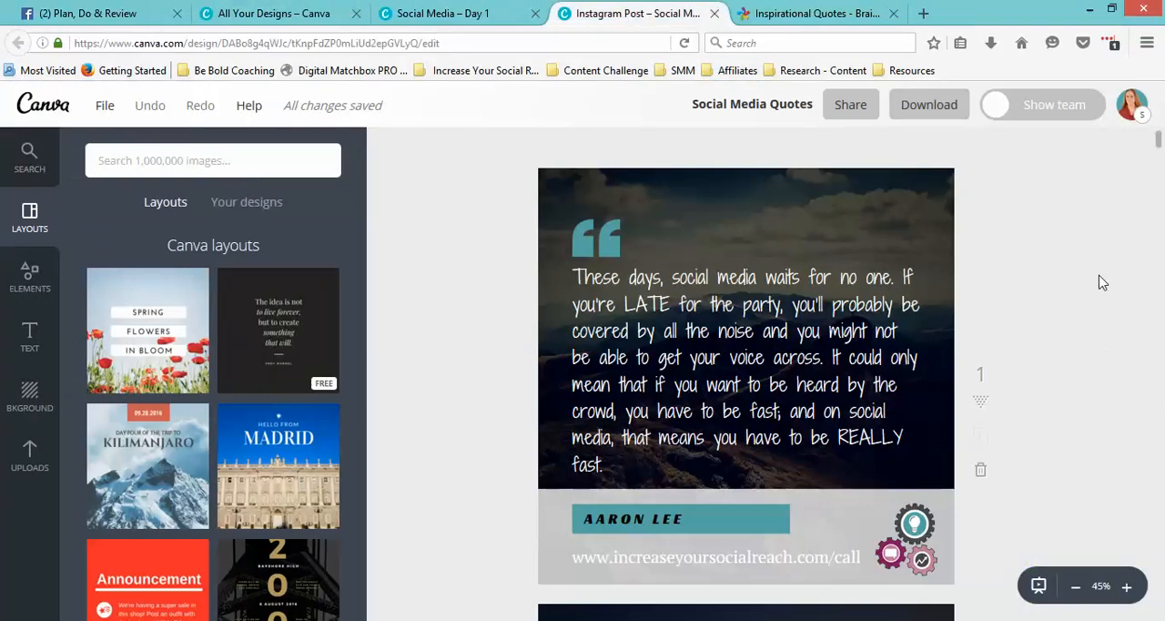
{"action": "mouse_move", "coordinate": [1093, 306]}
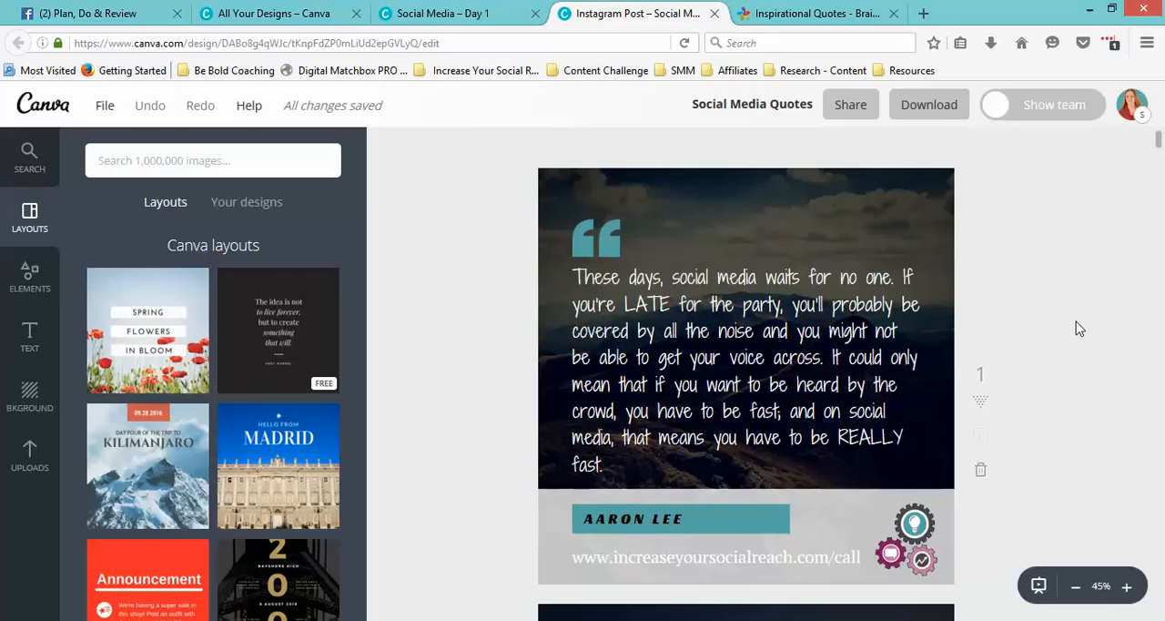
{"action": "mouse_move", "coordinate": [990, 466]}
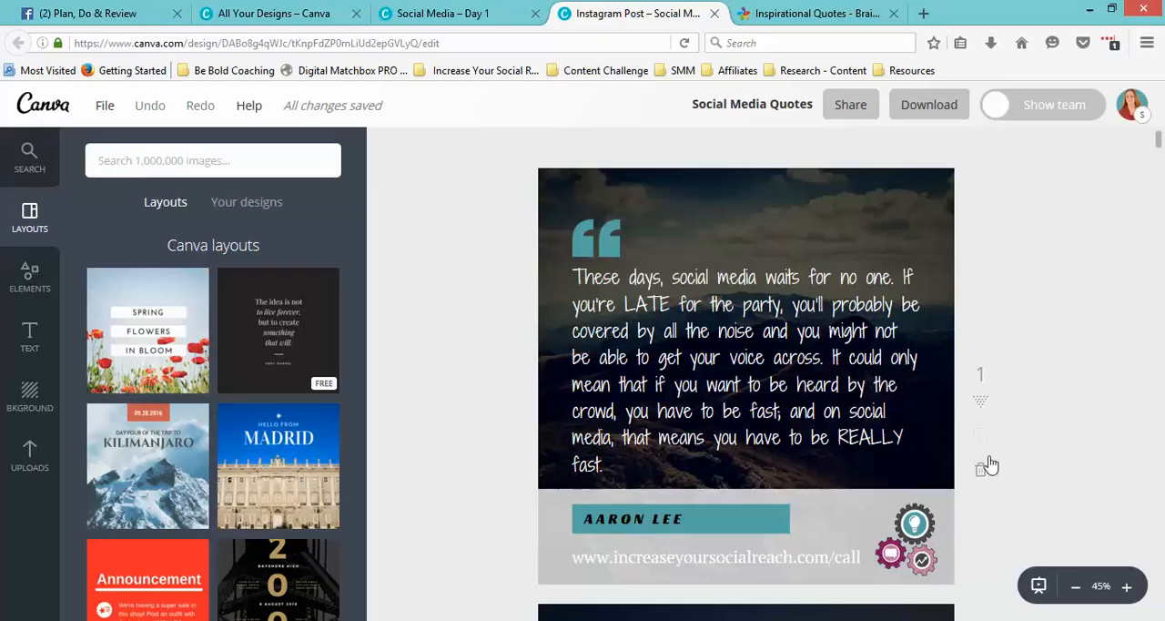
{"action": "mouse_move", "coordinate": [1059, 391]}
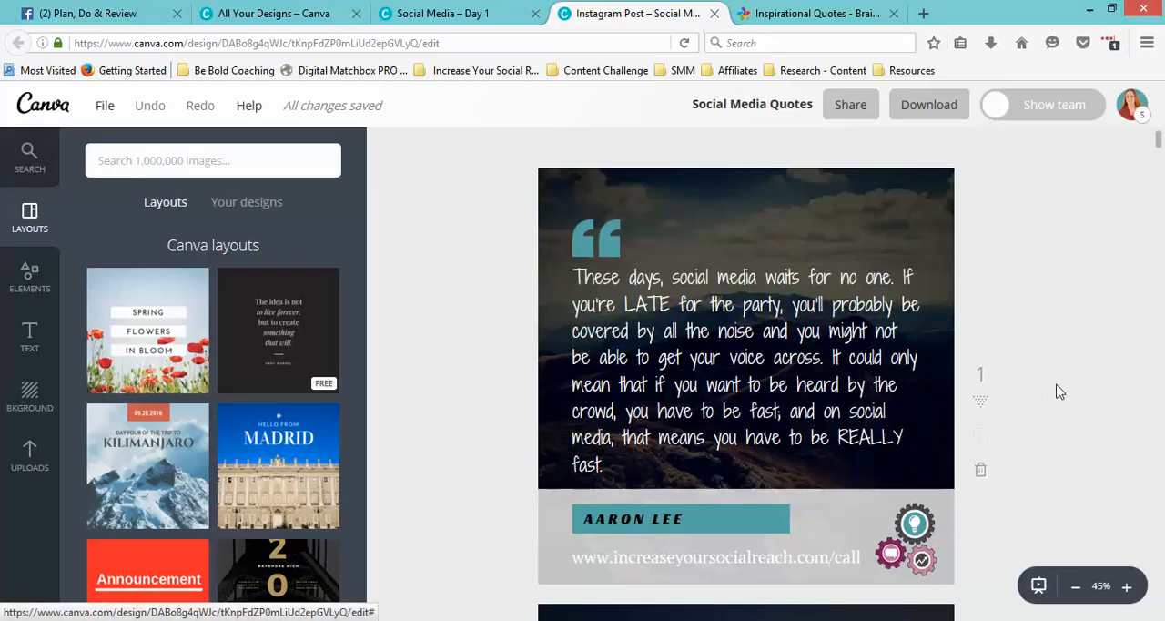
{"action": "mouse_move", "coordinate": [1063, 390]}
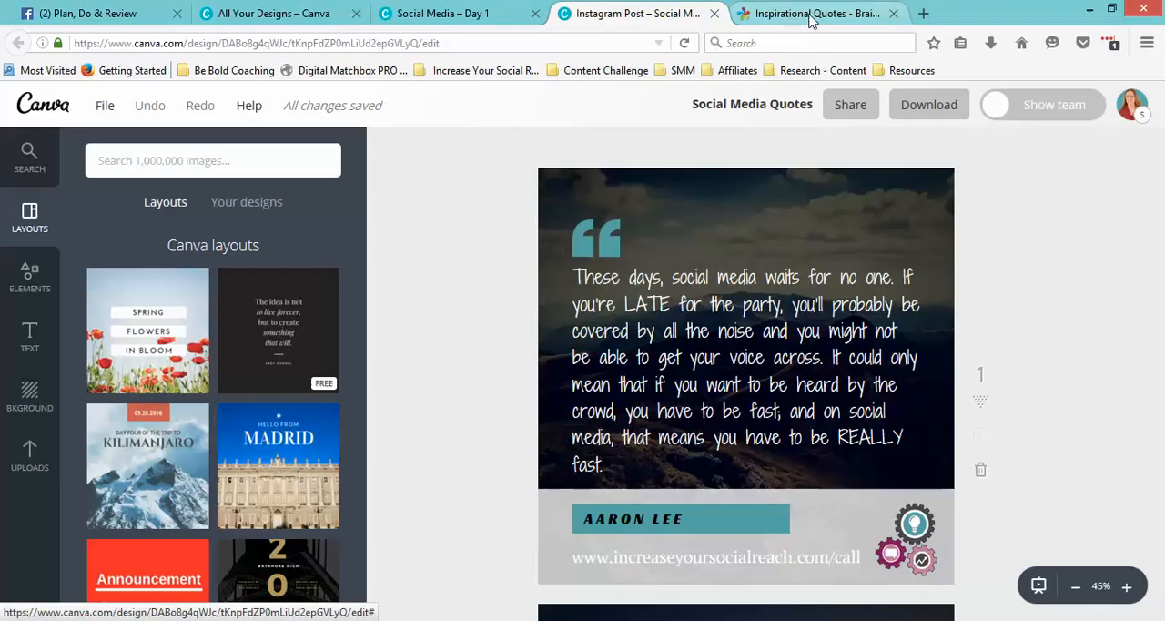
{"action": "mouse_move", "coordinate": [812, 13]}
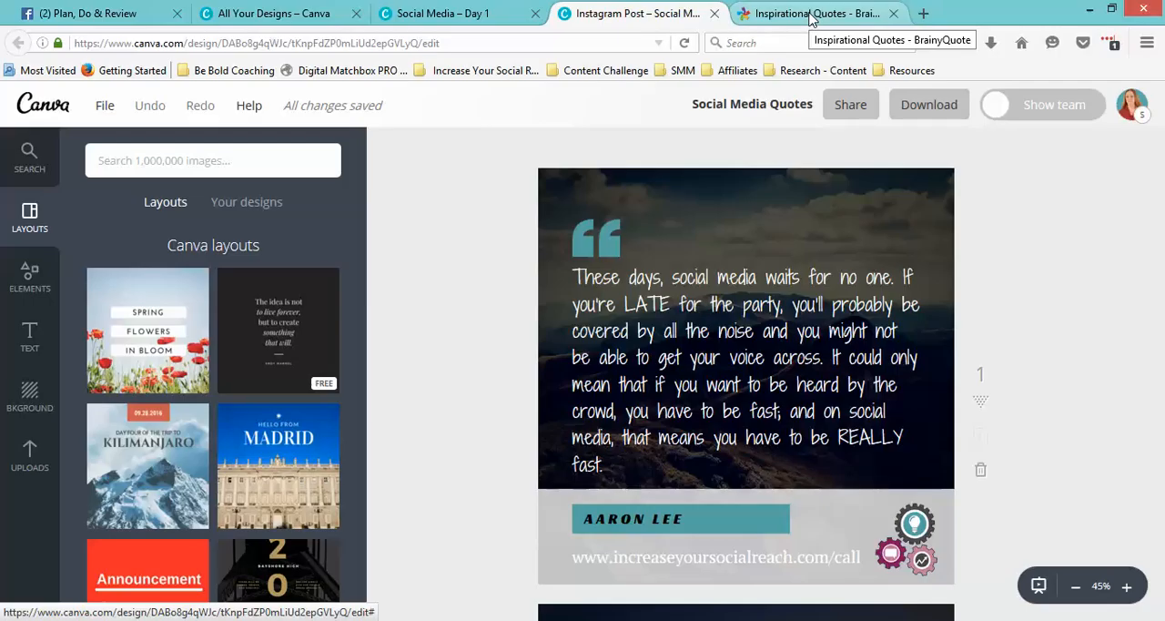
- Look through the BrainyQuote inspirational quote cards, then return to the Aaron Lee quote post
{"action": "left_click", "coordinate": [811, 12]}
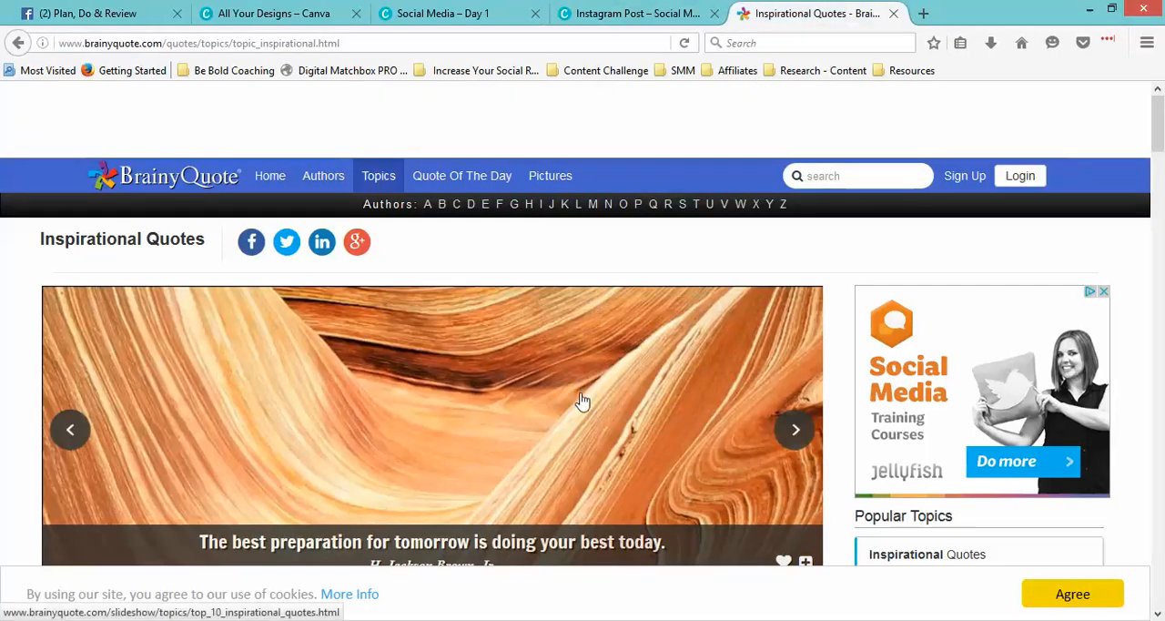
{"action": "scroll", "scroll_direction": "down", "scroll_amount": 3}
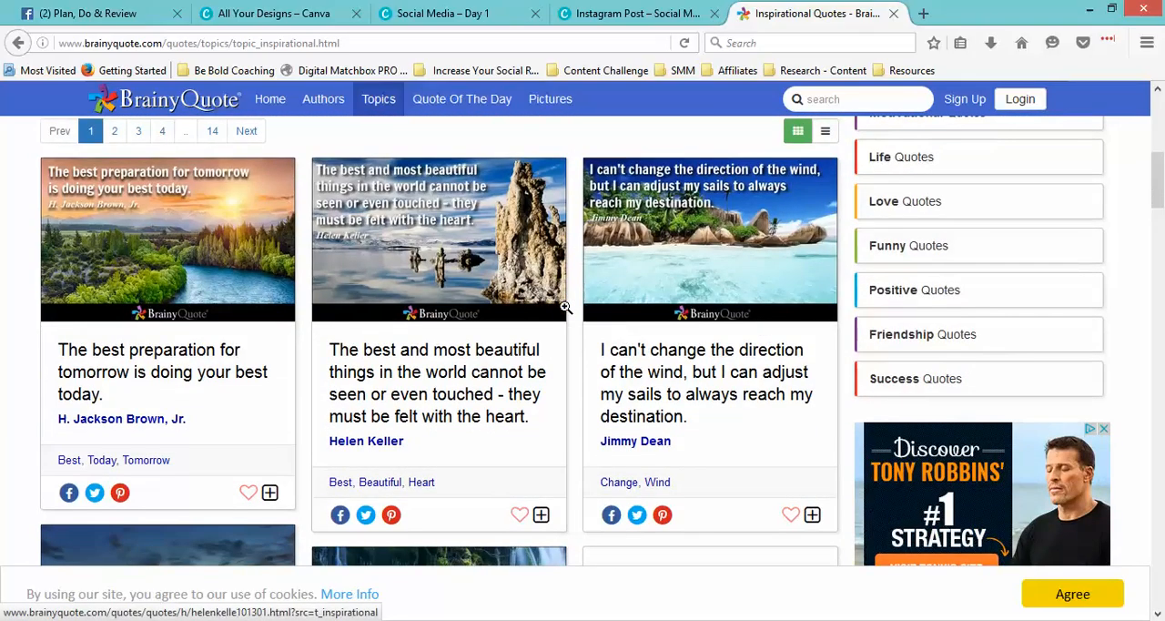
{"action": "scroll", "scroll_direction": "down", "scroll_amount": 3}
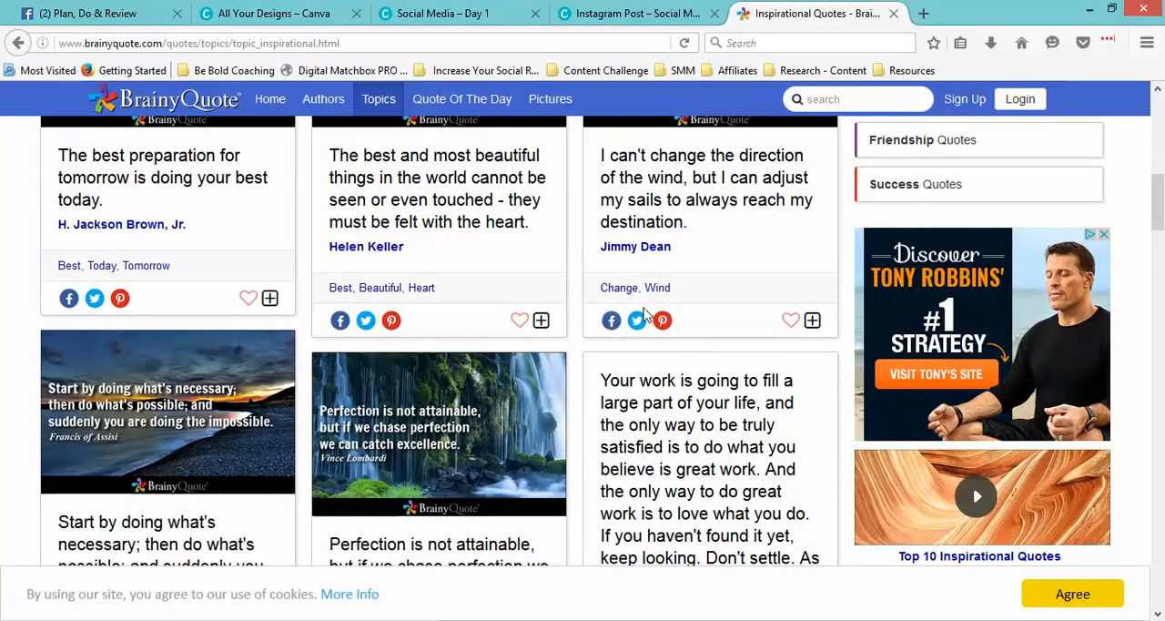
{"action": "mouse_move", "coordinate": [482, 302]}
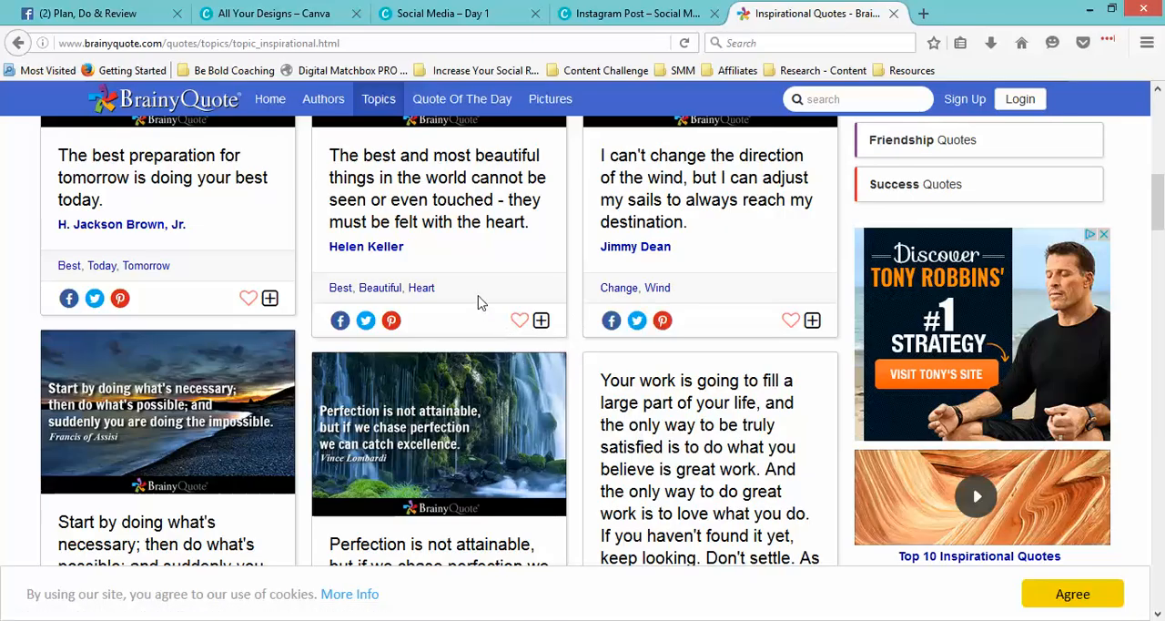
{"action": "left_click", "coordinate": [638, 12]}
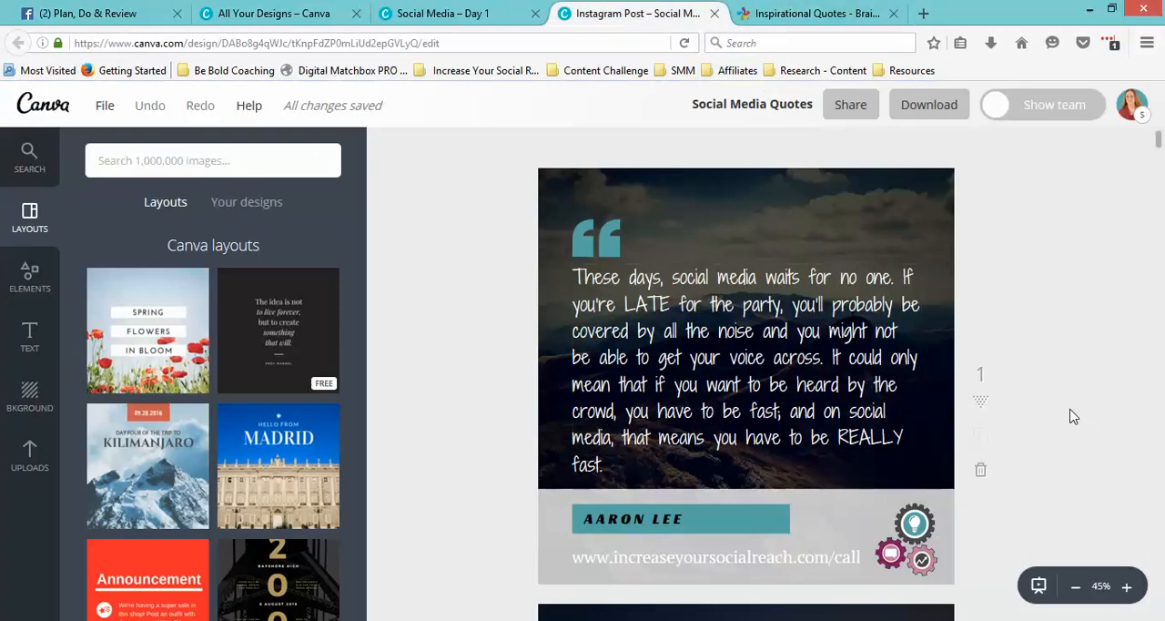
{"action": "scroll", "scroll_direction": "down", "scroll_amount": 3}
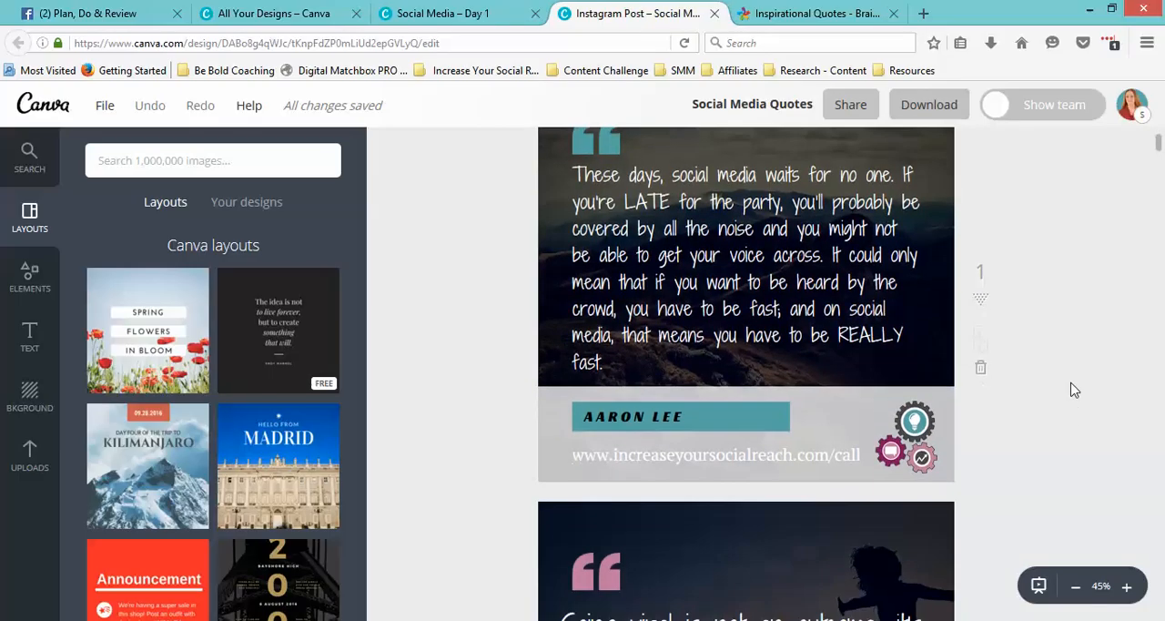
{"action": "mouse_move", "coordinate": [984, 336]}
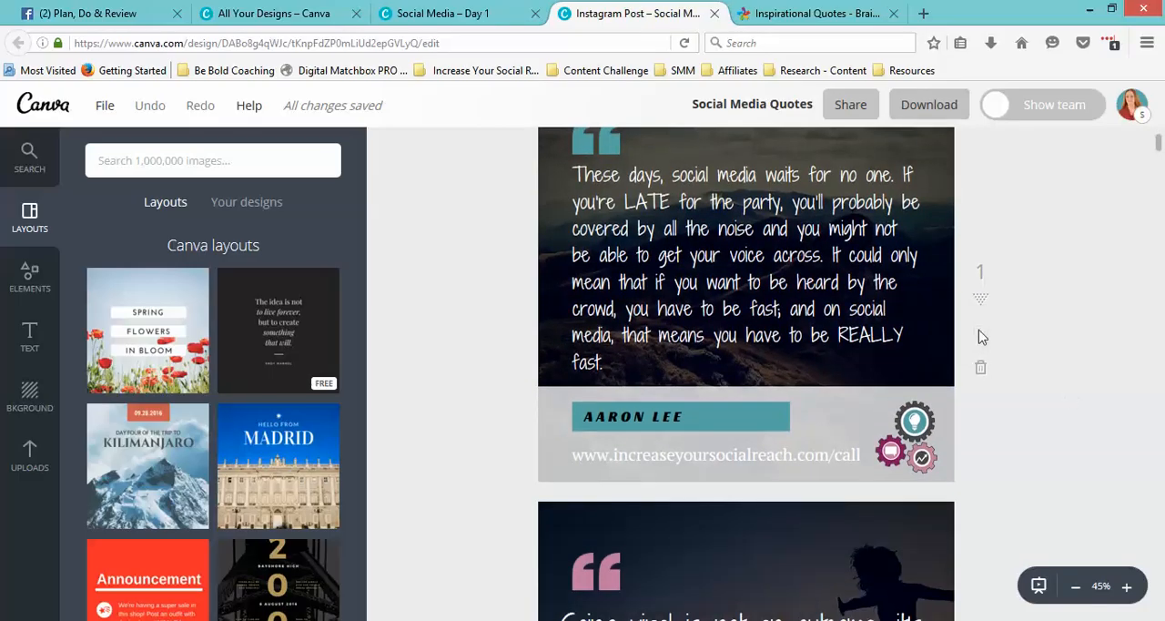
{"action": "mouse_move", "coordinate": [1055, 304]}
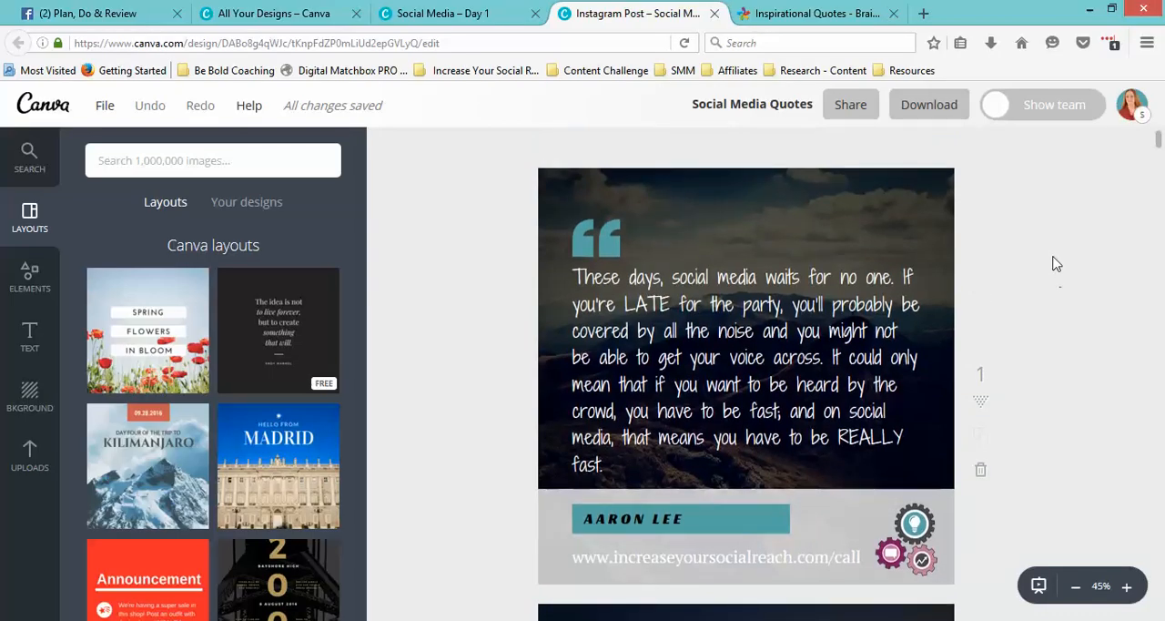
{"action": "scroll", "scroll_direction": "down", "scroll_amount": 3}
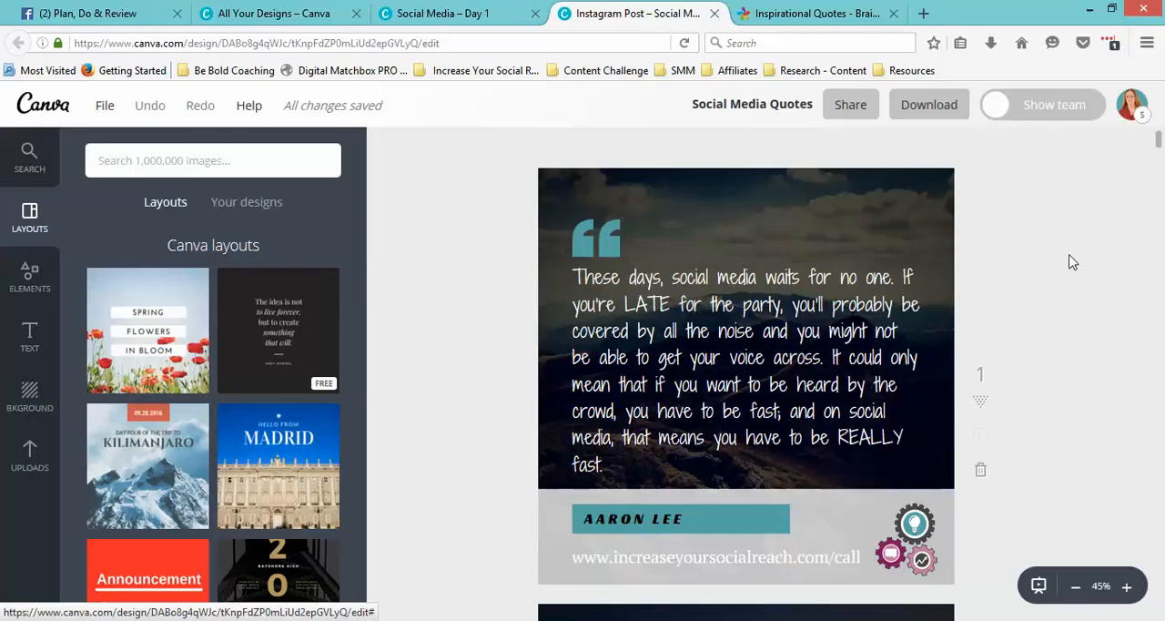
{"action": "mouse_move", "coordinate": [1111, 344]}
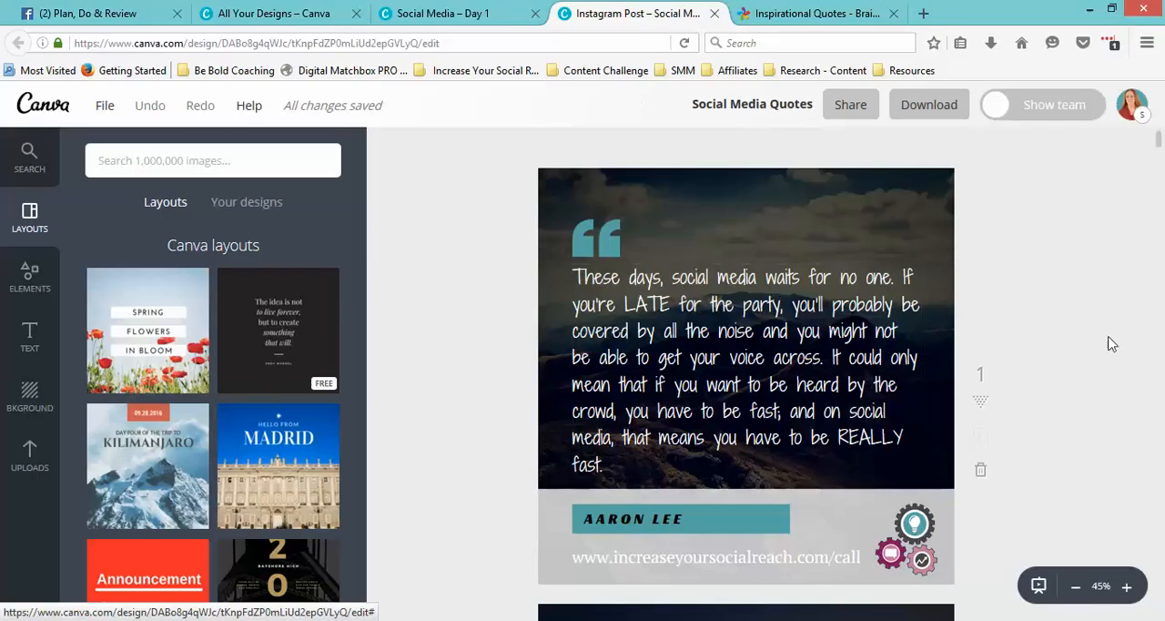
{"action": "mouse_move", "coordinate": [1152, 281]}
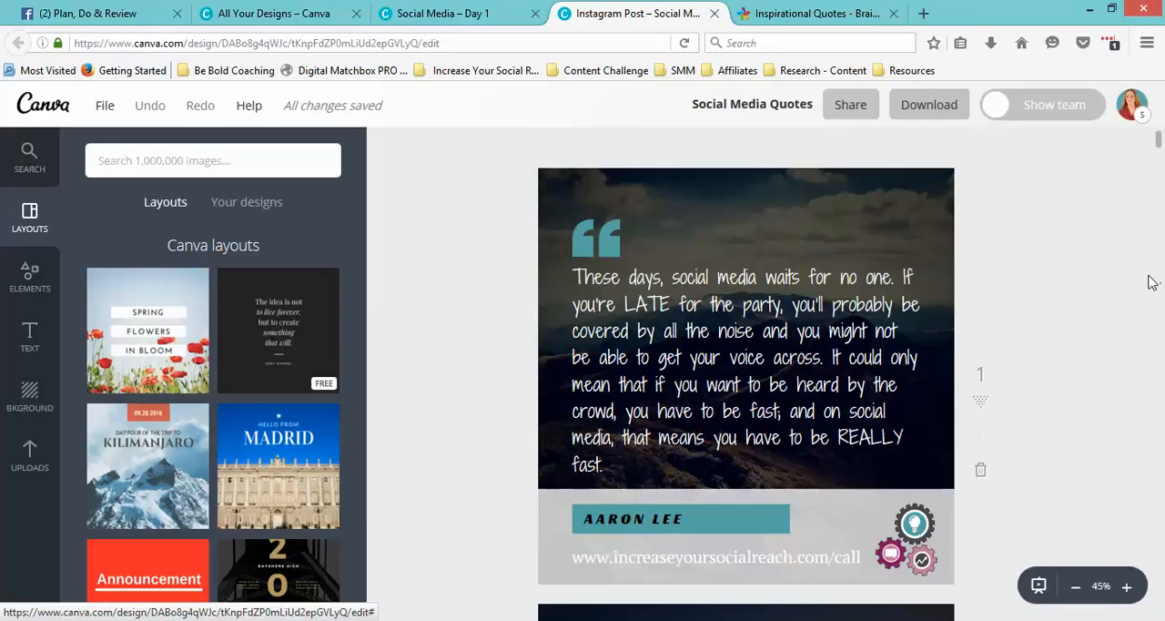
{"action": "scroll", "scroll_direction": "down", "scroll_amount": 3}
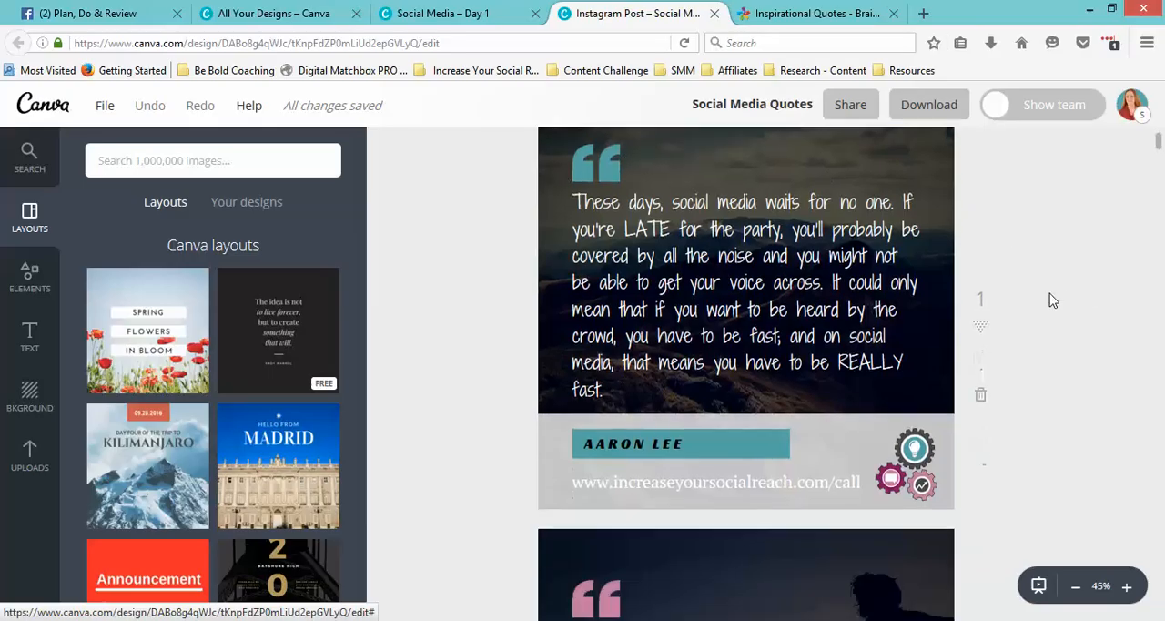
{"action": "scroll", "scroll_direction": "down", "scroll_amount": 3}
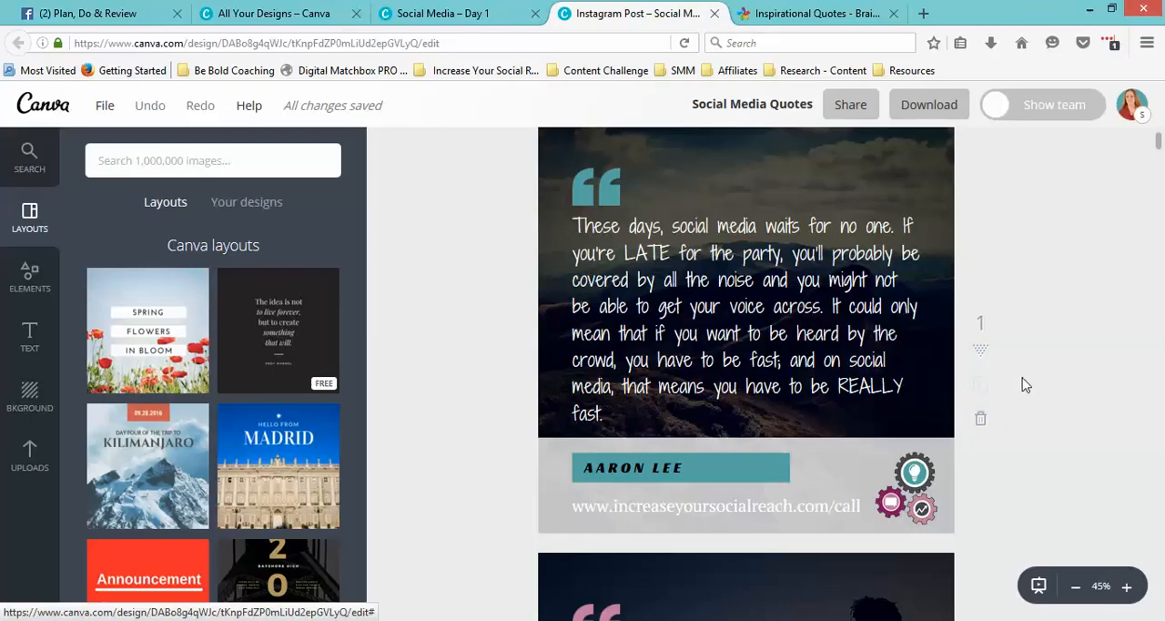
{"action": "left_click", "coordinate": [455, 13]}
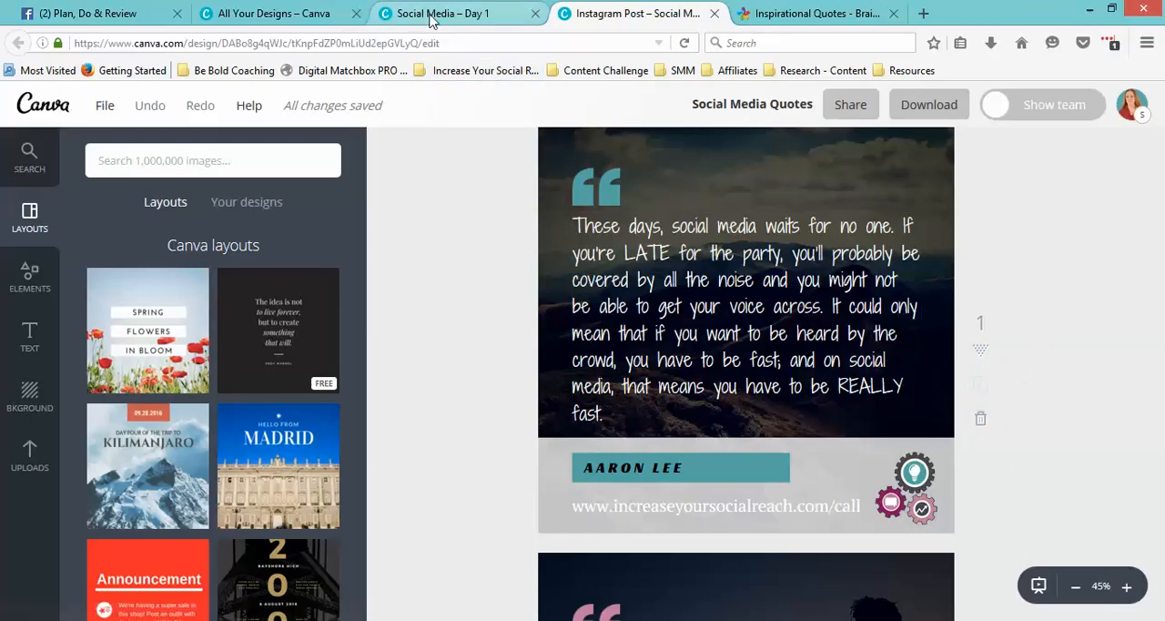
- In the Social Media – Day 1 design, duplicate the Day 7 challenge page as page 8
{"action": "left_click", "coordinate": [445, 13]}
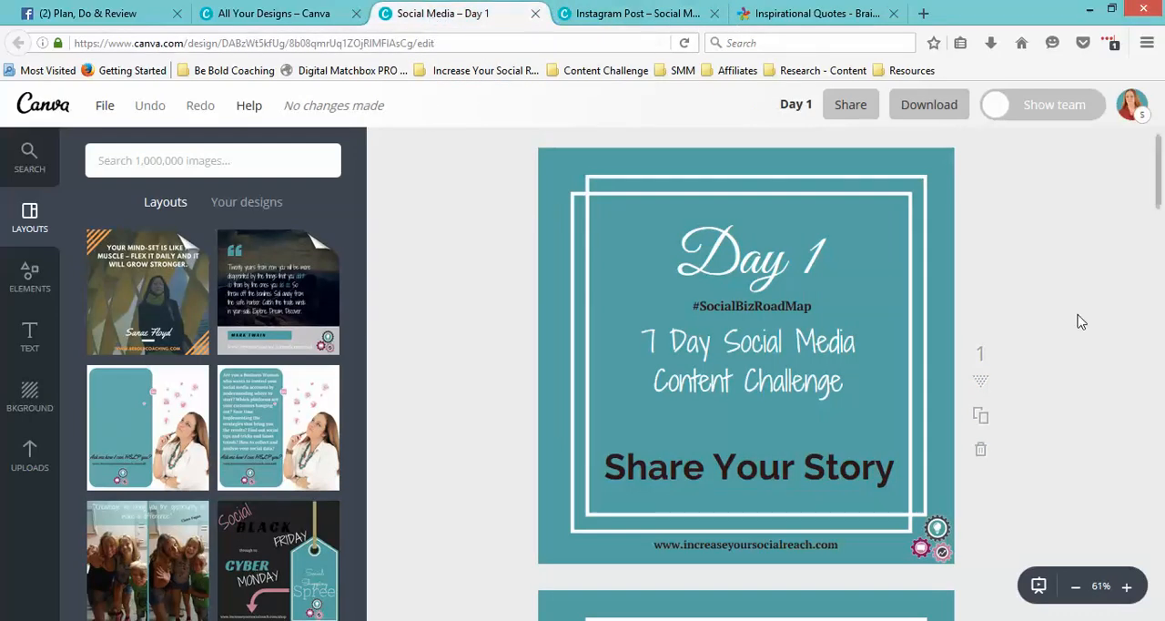
{"action": "scroll", "scroll_direction": "down", "scroll_amount": 3}
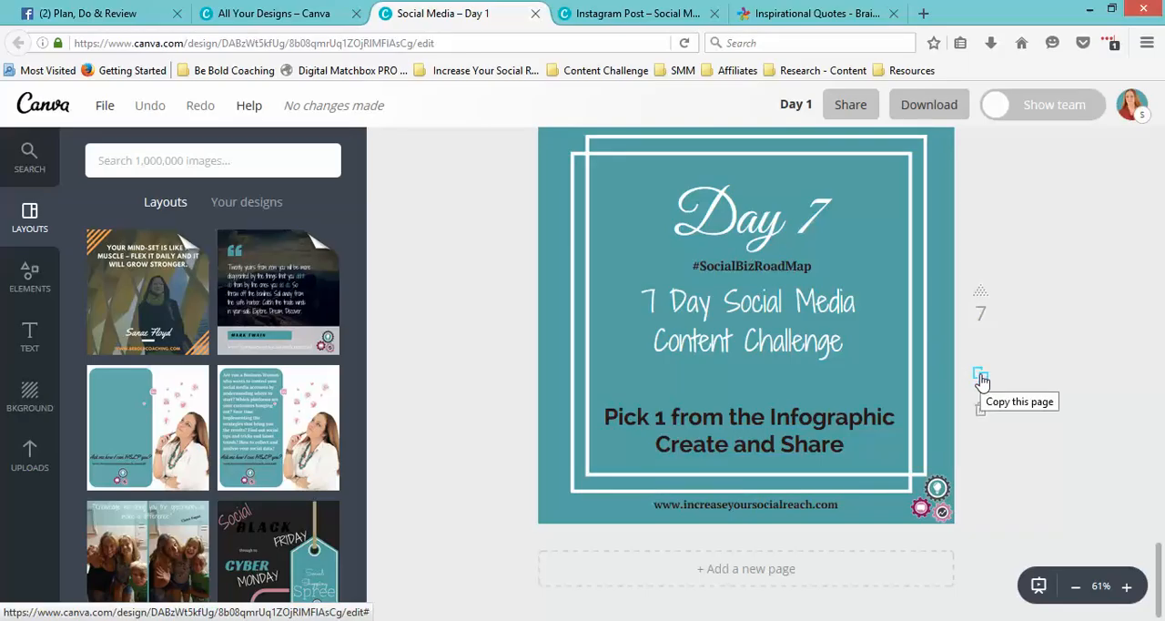
{"action": "left_click", "coordinate": [980, 375]}
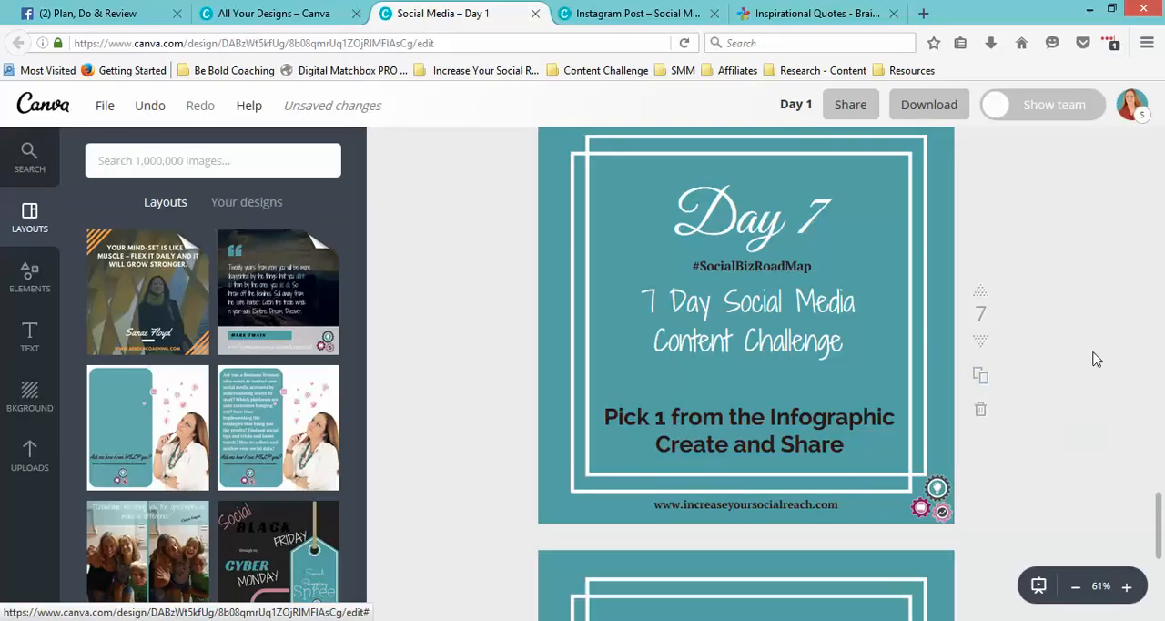
{"action": "scroll", "scroll_direction": "down", "scroll_amount": 3}
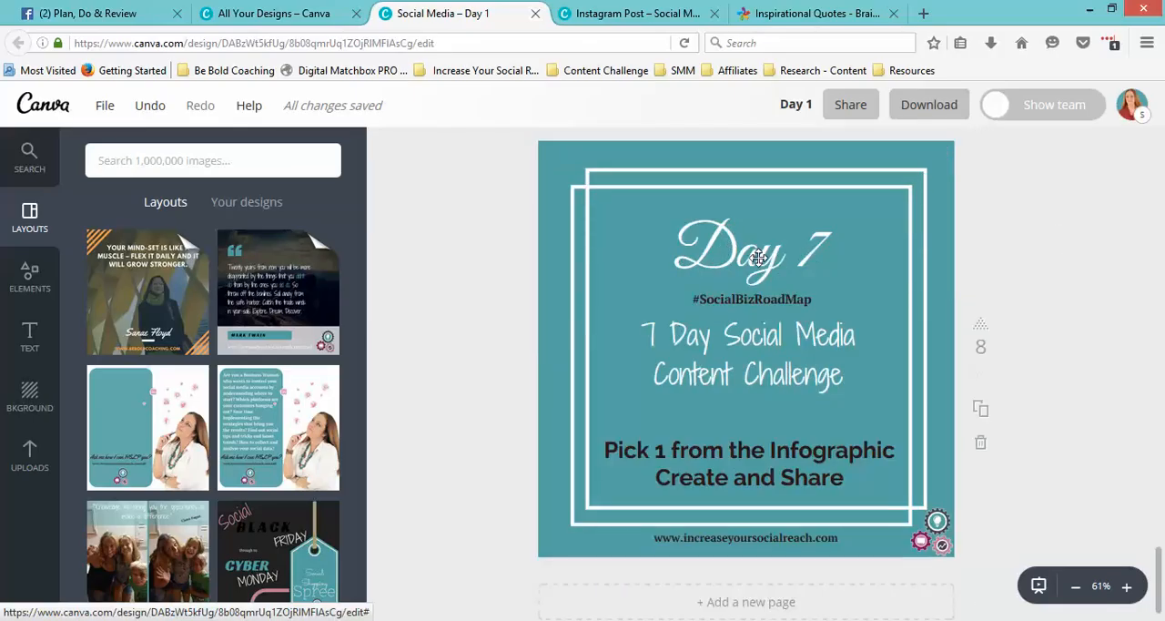
- Retitle page 8 as Day 8 and replace its challenge text with COMMENT TRAIN
{"action": "left_click", "coordinate": [752, 255]}
{"action": "type", "text": "8"}
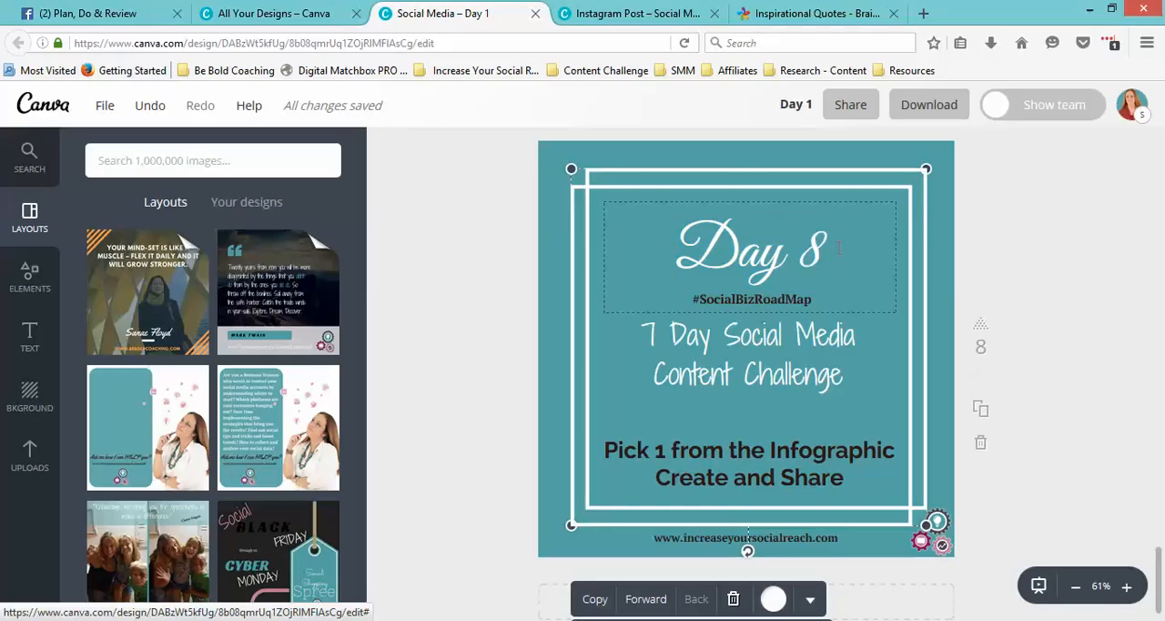
{"action": "mouse_move", "coordinate": [699, 455]}
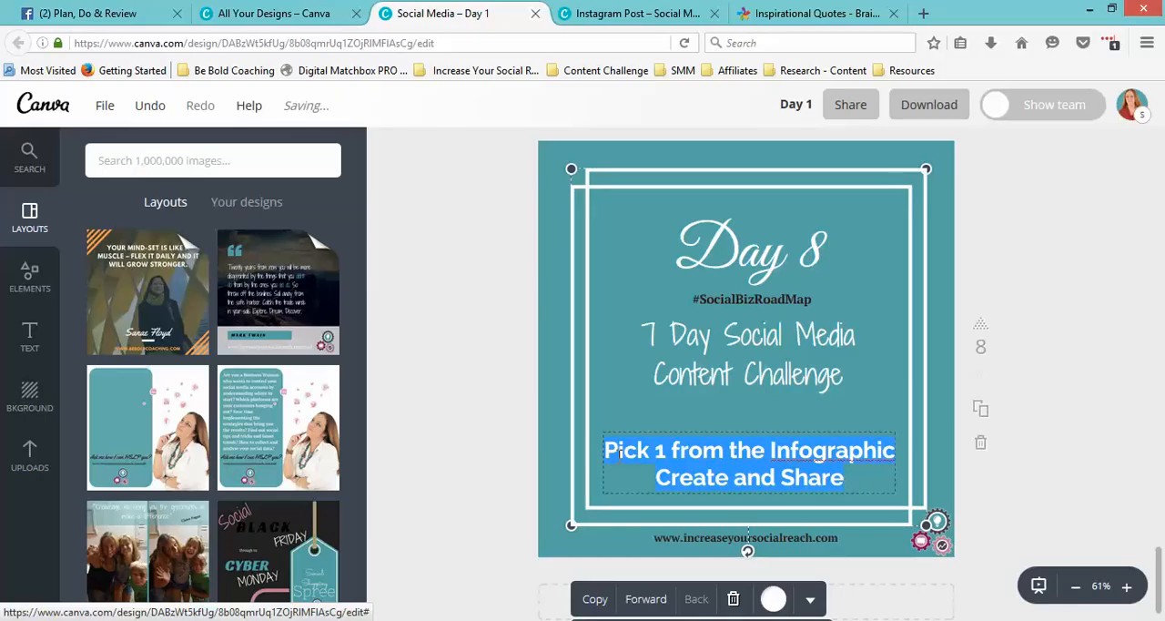
{"action": "type", "text": "COMMENT"}
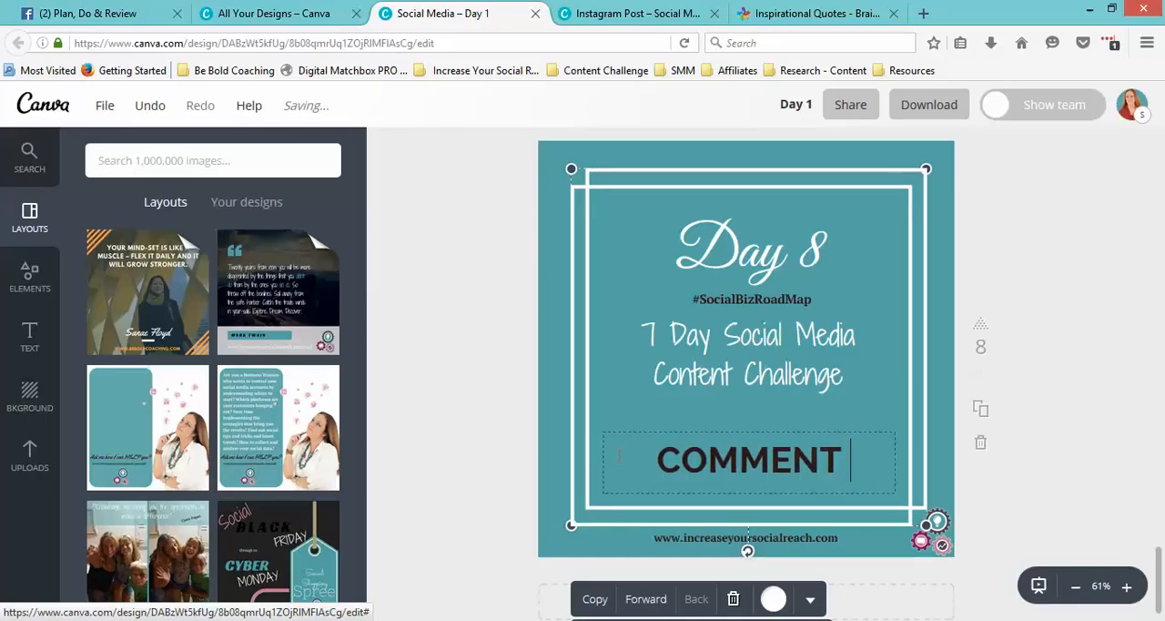
{"action": "type", "text": "TRAIN"}
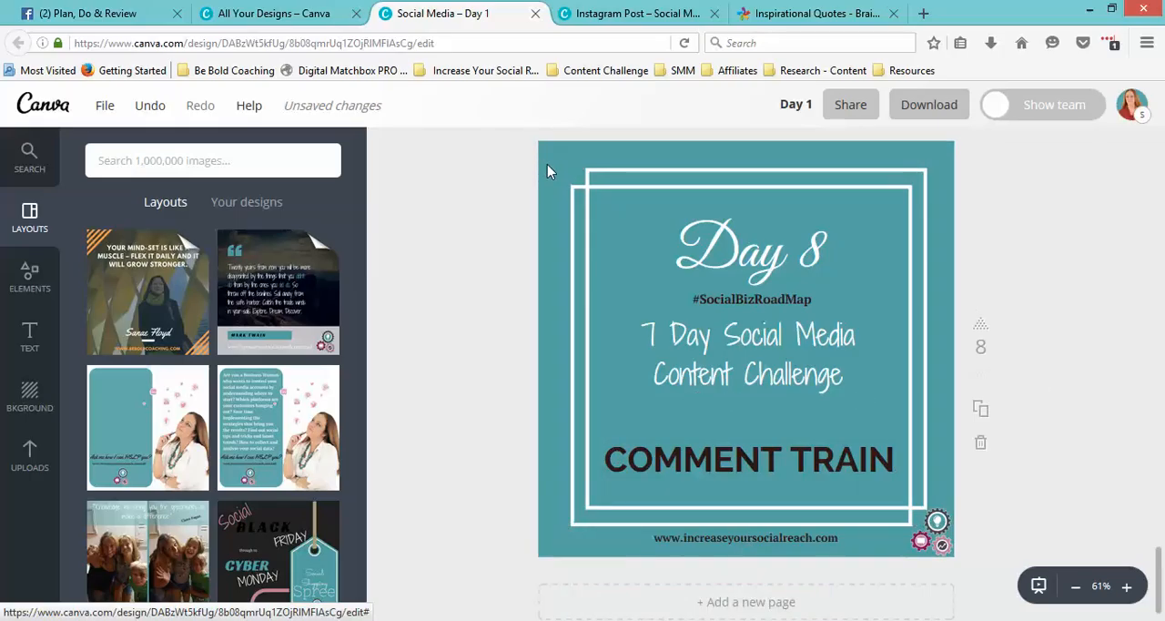
- Add a two-photo frame from Elements and stretch it to cover the whole Day 8 page
{"action": "left_click", "coordinate": [747, 351]}
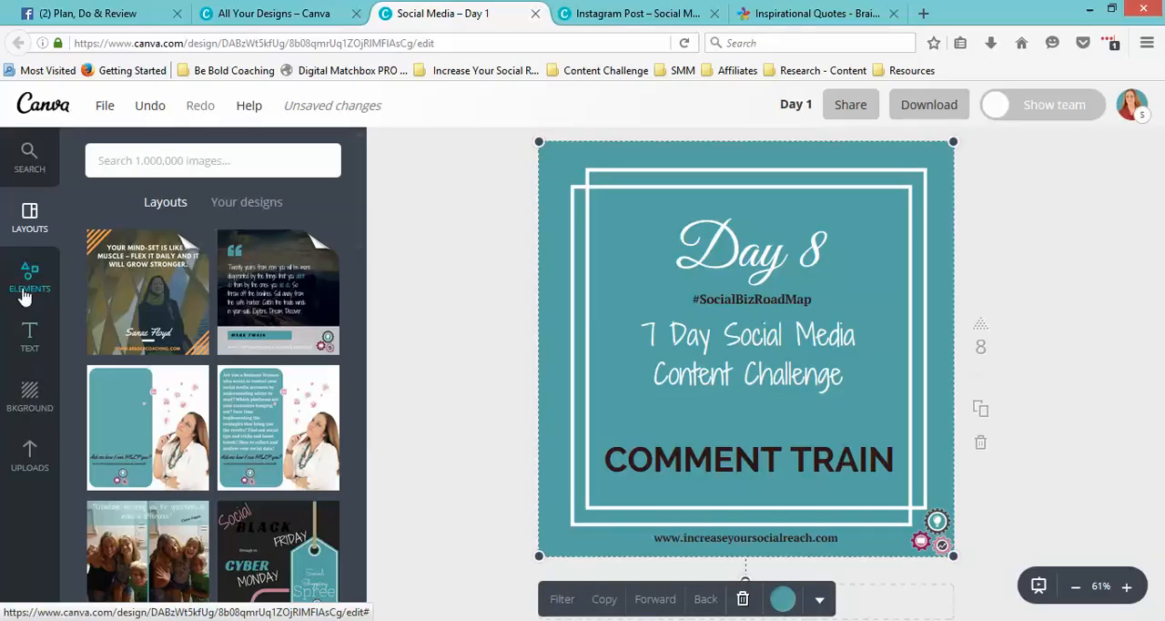
{"action": "mouse_move", "coordinate": [29, 275]}
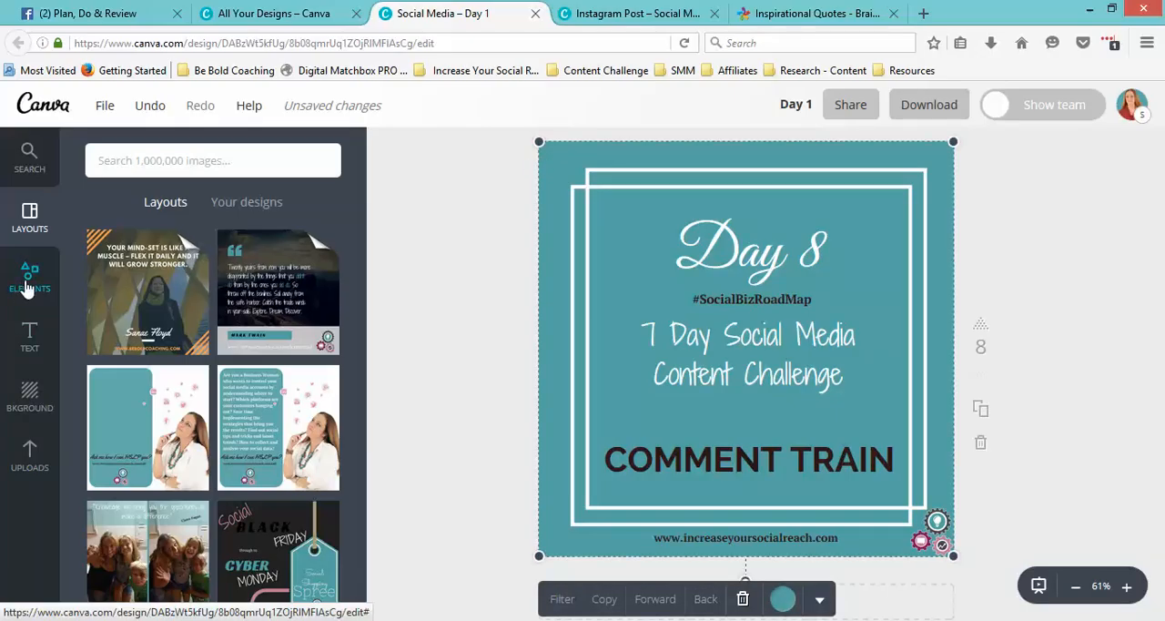
{"action": "left_click", "coordinate": [29, 276]}
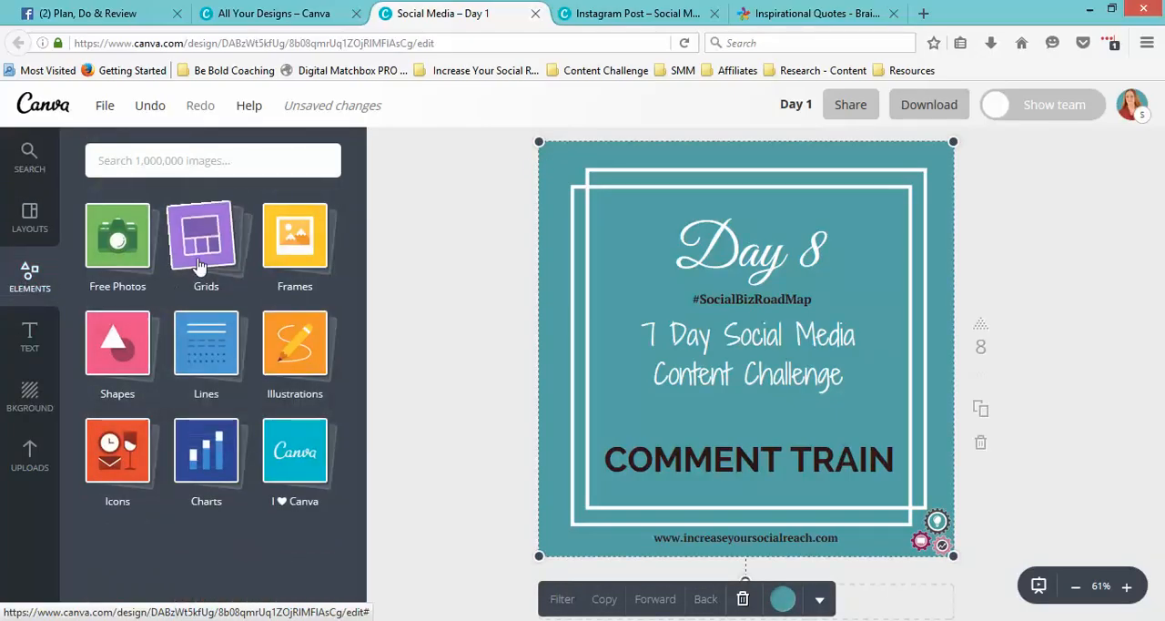
{"action": "left_click", "coordinate": [295, 237]}
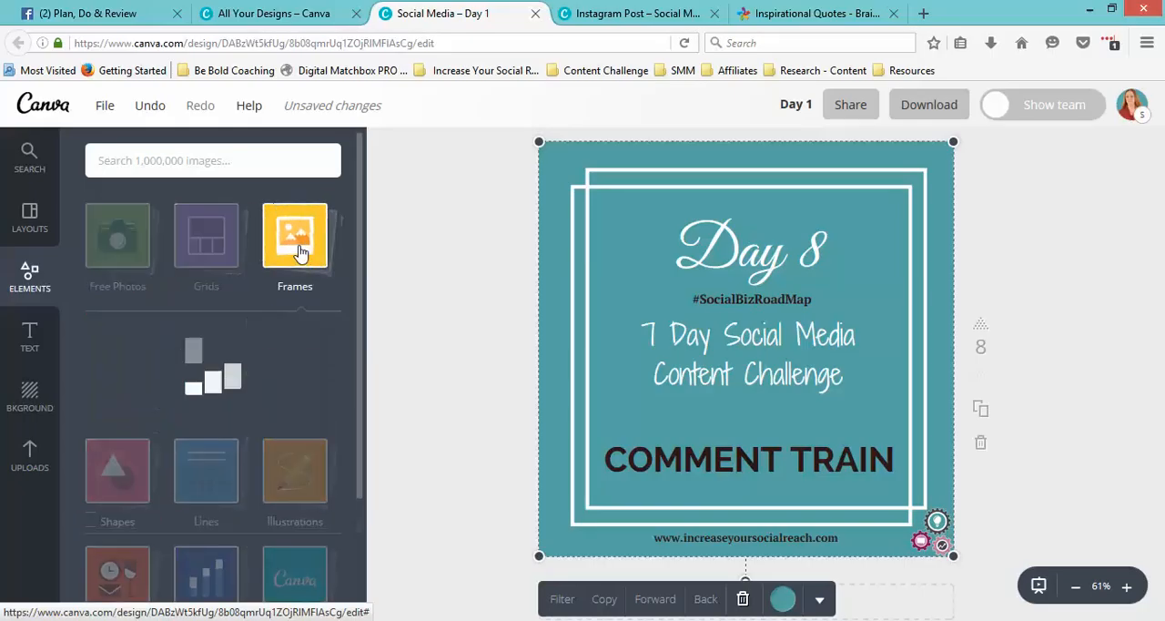
{"action": "left_click", "coordinate": [295, 237]}
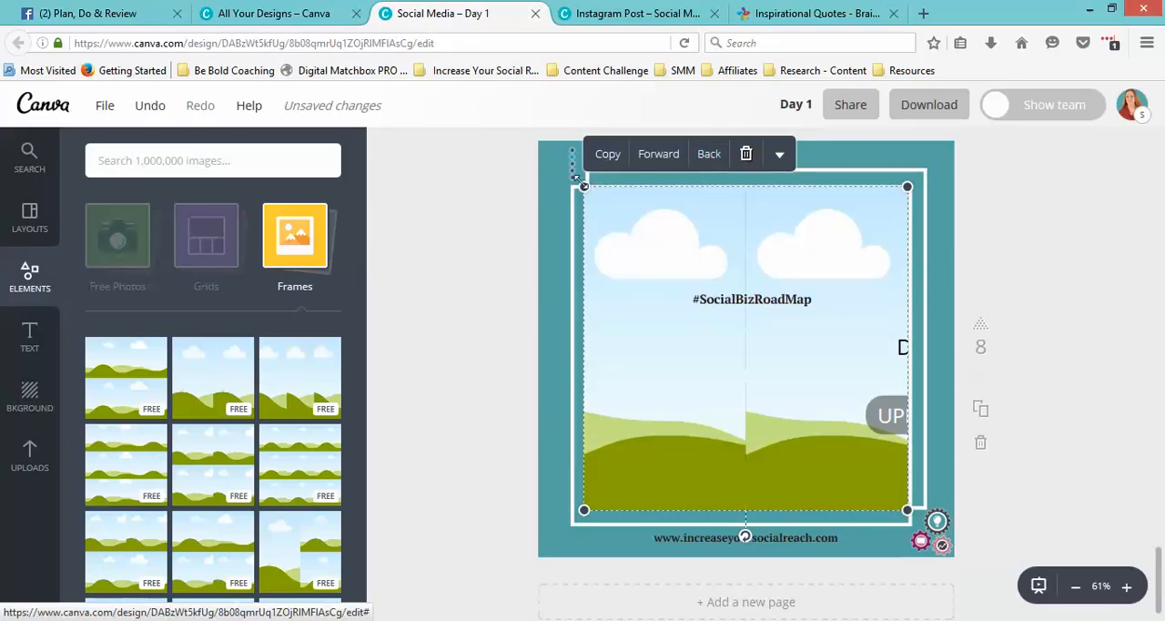
{"action": "left_click_drag", "start_coordinate": [583, 186], "coordinate": [539, 142]}
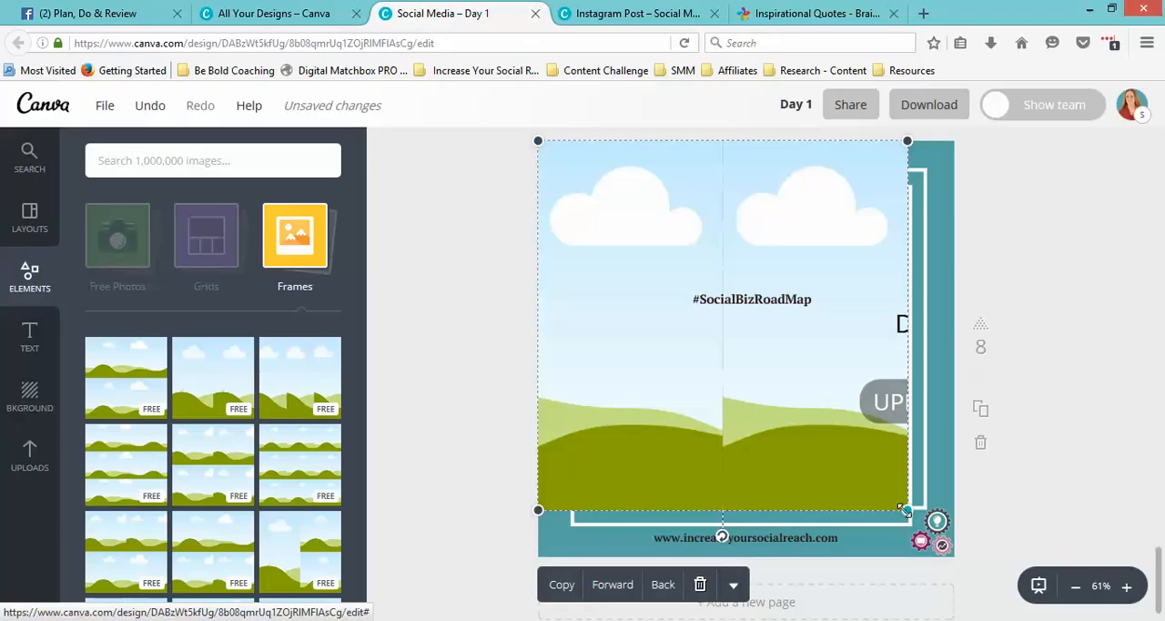
{"action": "left_click_drag", "start_coordinate": [907, 510], "coordinate": [954, 556]}
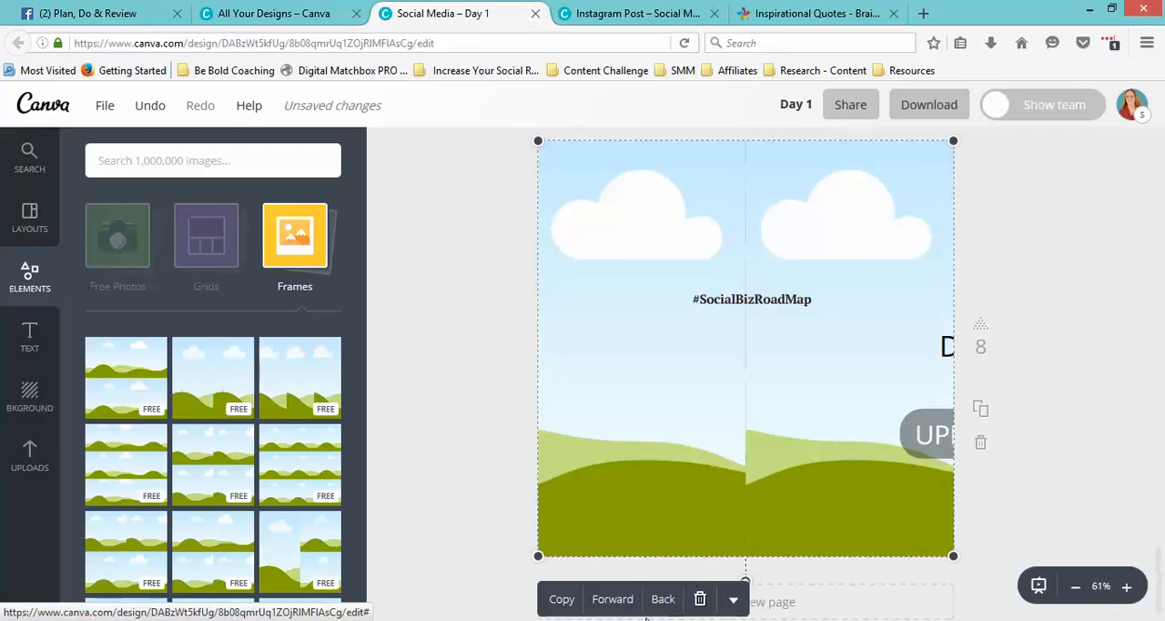
- Send the trial frame behind the text, then delete it, leaving Day 8 unchanged
{"action": "left_click", "coordinate": [662, 599]}
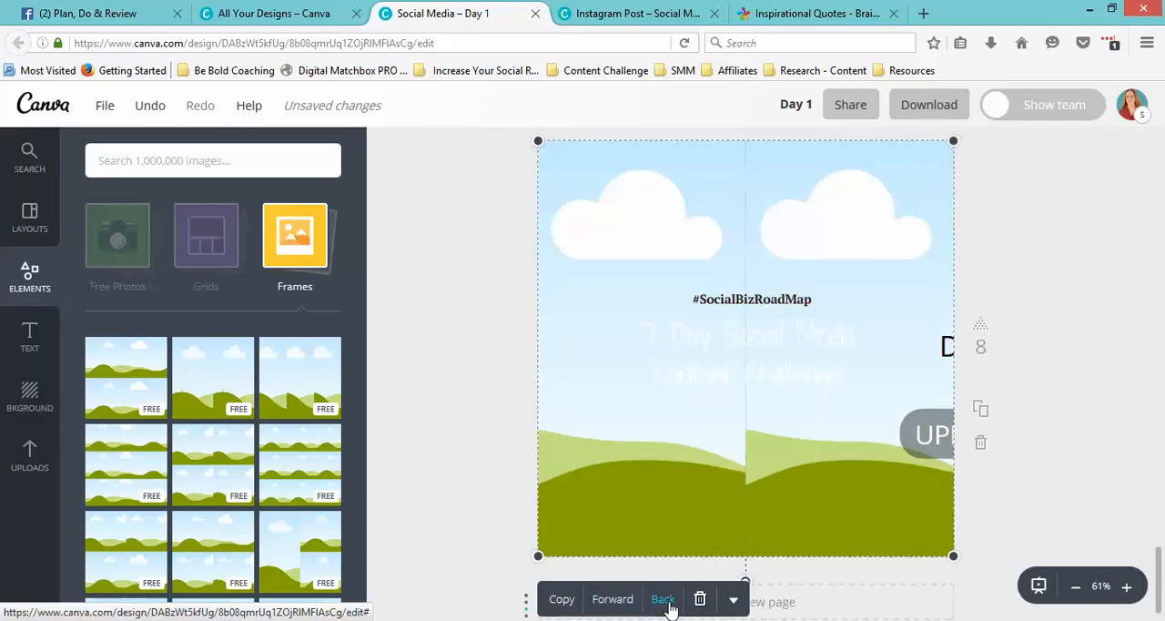
{"action": "mouse_move", "coordinate": [699, 599]}
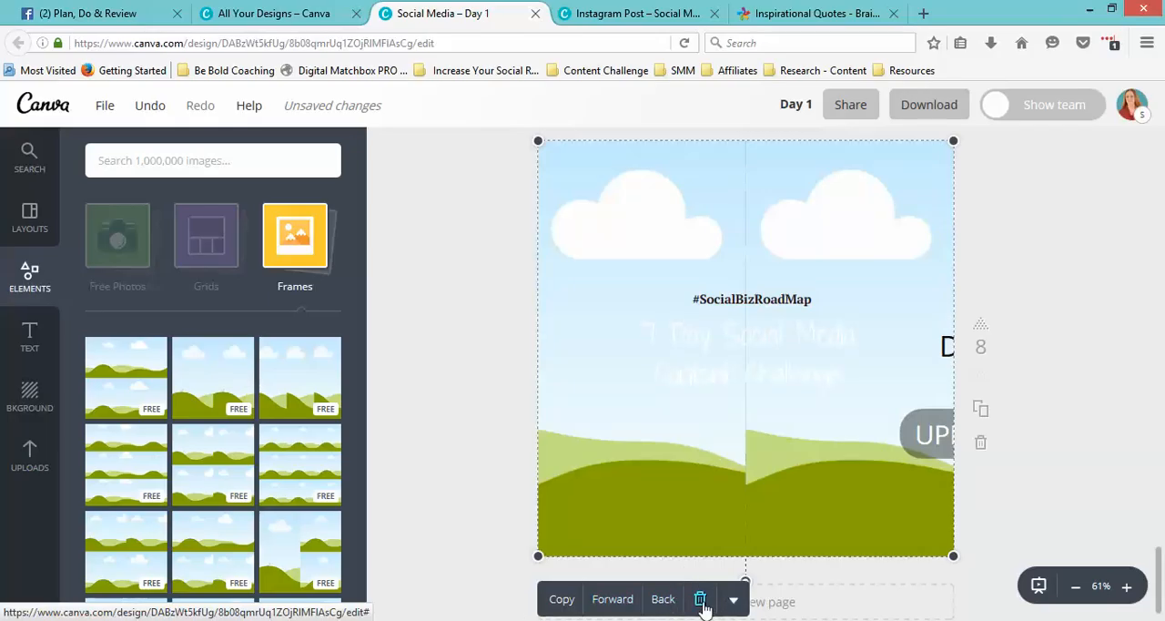
{"action": "left_click", "coordinate": [699, 599]}
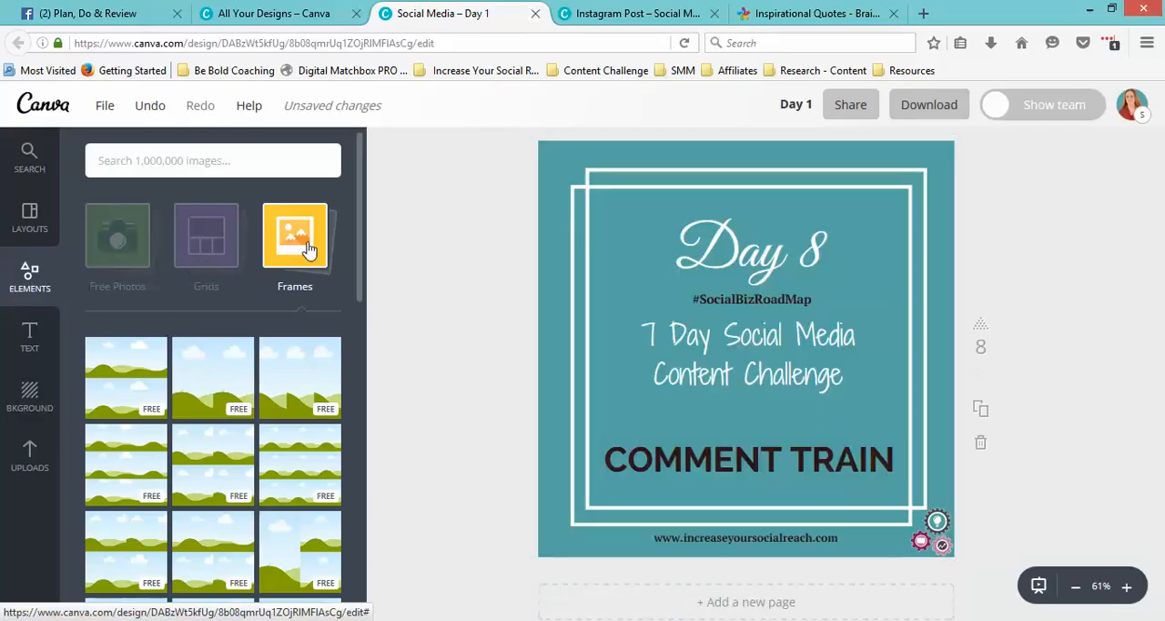
{"action": "left_click", "coordinate": [206, 236]}
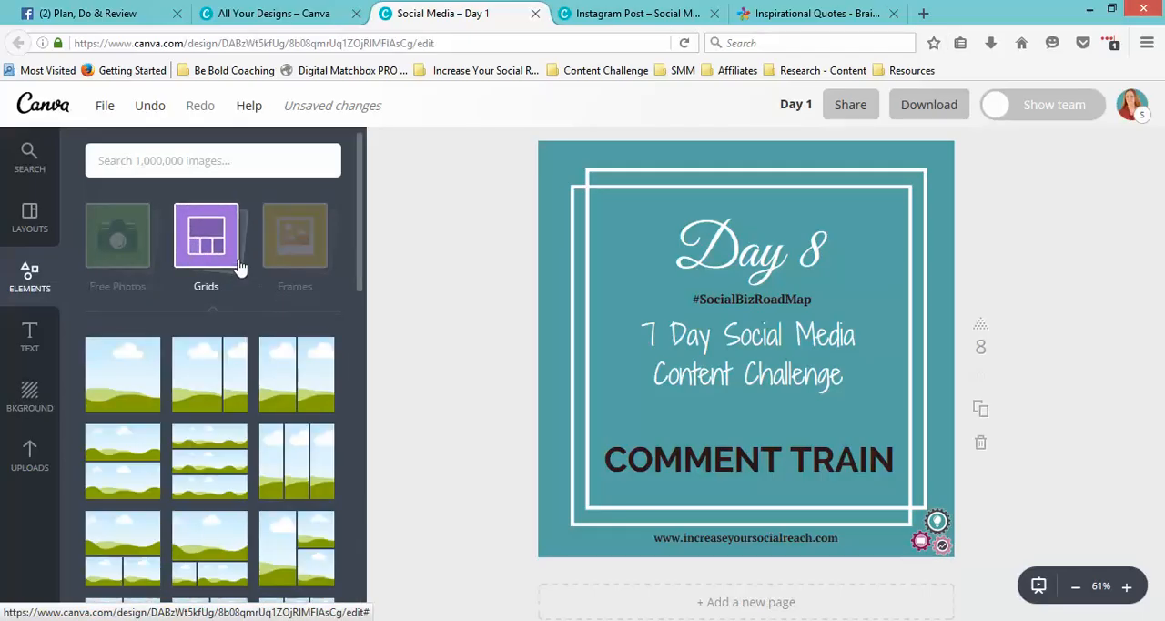
{"action": "mouse_move", "coordinate": [123, 390]}
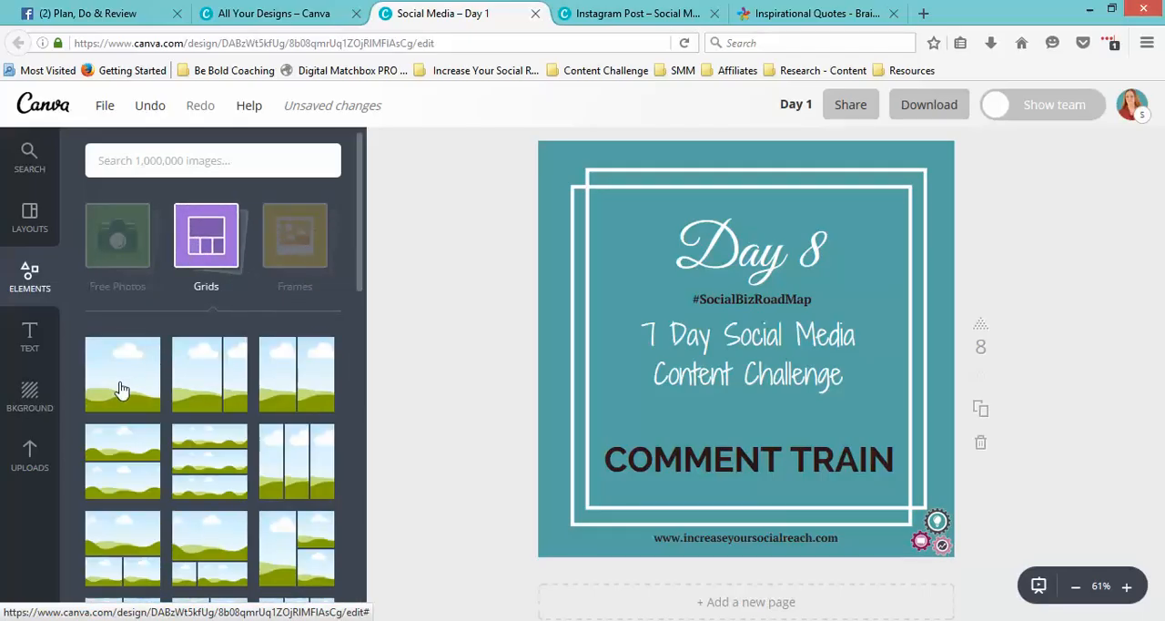
- Cover the Day 8 page with a full-page single-photo grid and select it
{"action": "left_click", "coordinate": [122, 373]}
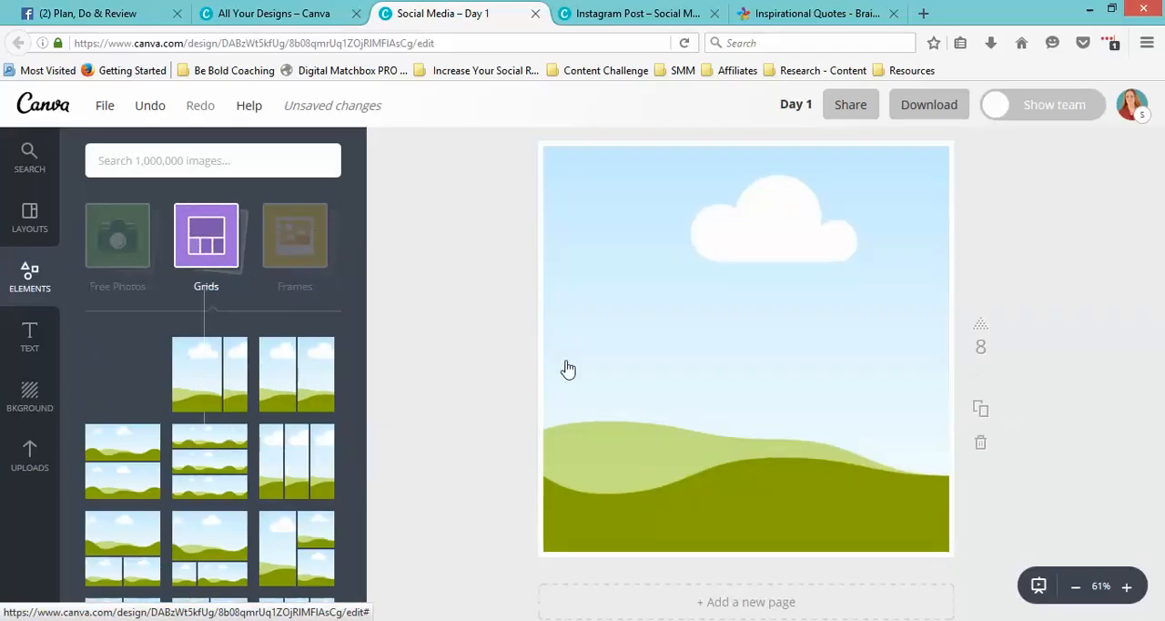
{"action": "left_click", "coordinate": [746, 348]}
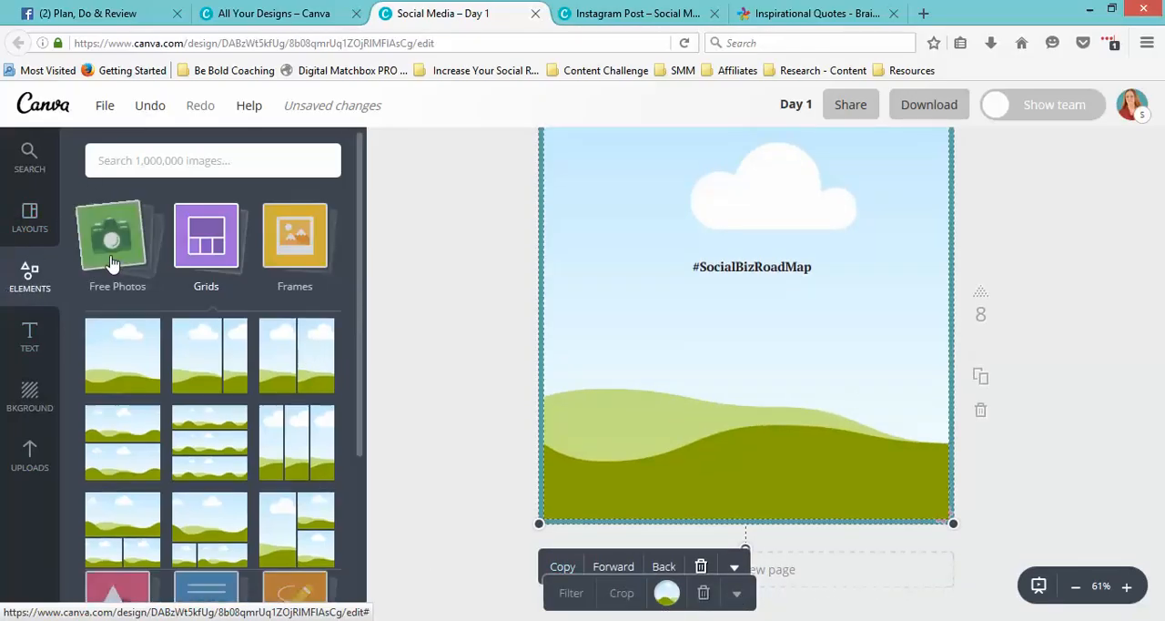
- Fill the Day 8 grid with the free mountain lake photo with a dock
{"action": "left_click", "coordinate": [117, 237]}
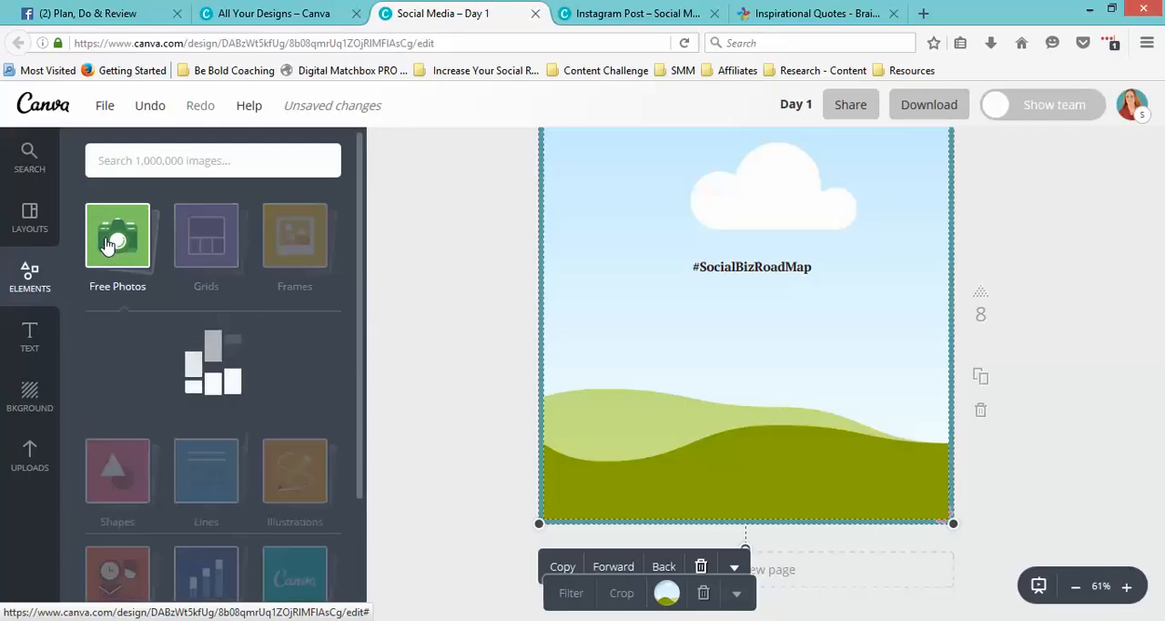
{"action": "left_click", "coordinate": [117, 240]}
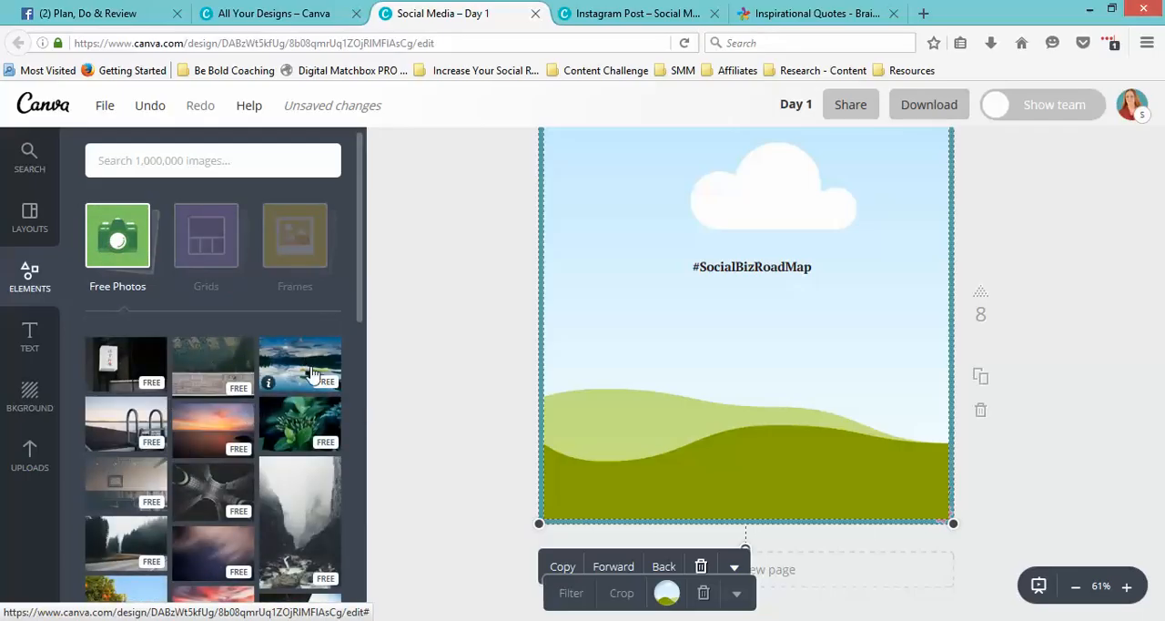
{"action": "mouse_move", "coordinate": [285, 377]}
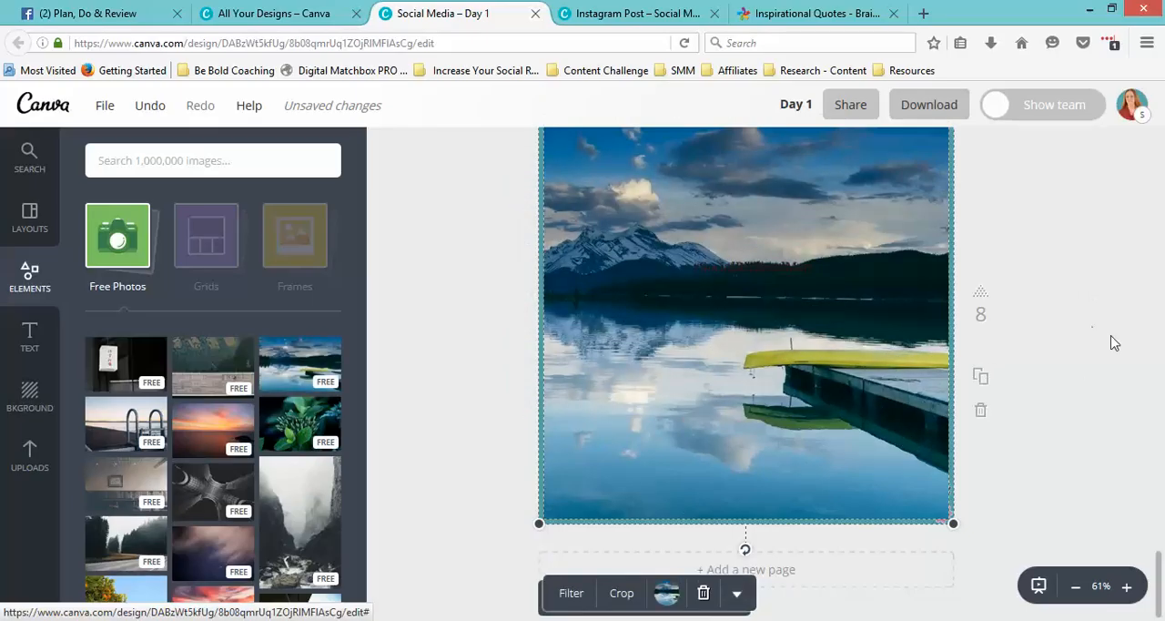
{"action": "mouse_move", "coordinate": [1074, 284]}
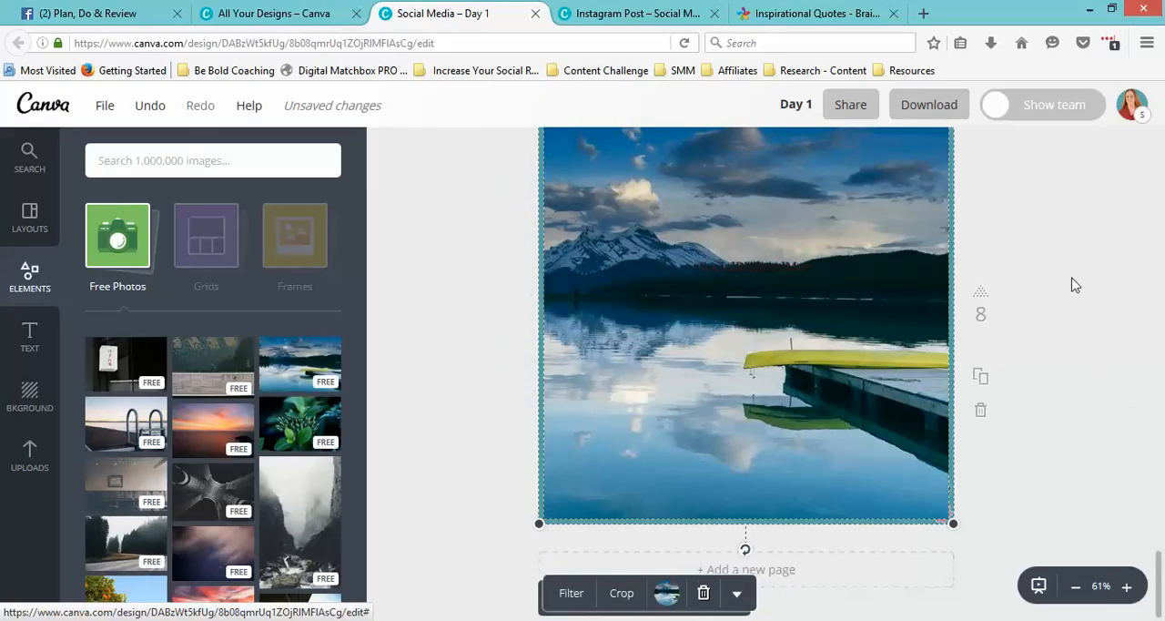
{"action": "mouse_move", "coordinate": [29, 337]}
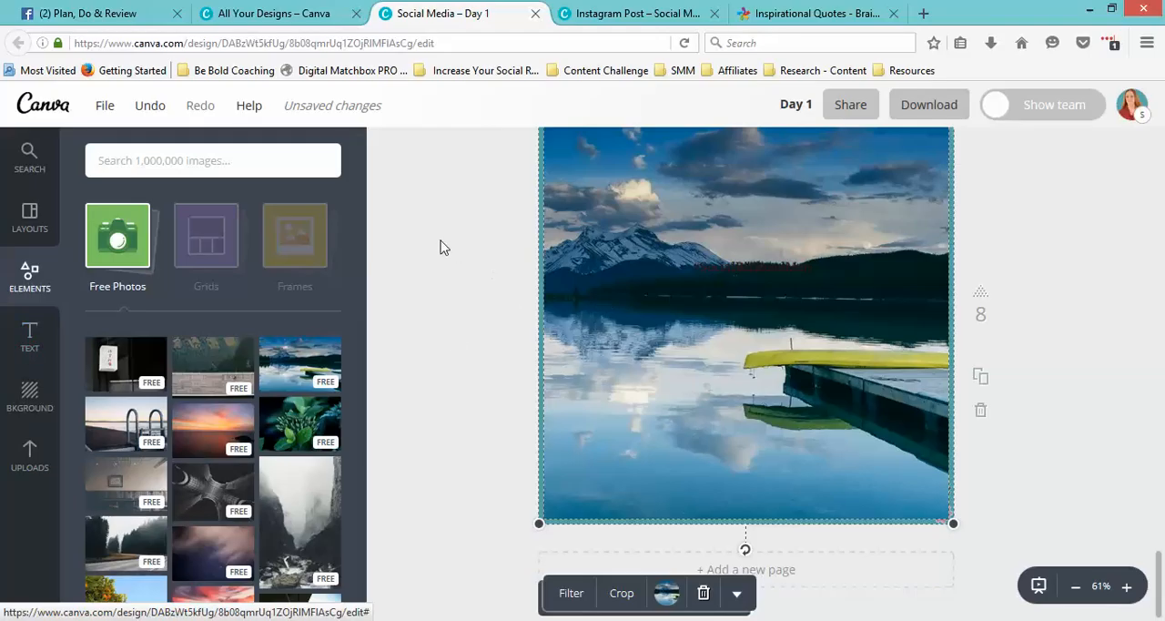
{"action": "mouse_move", "coordinate": [440, 253]}
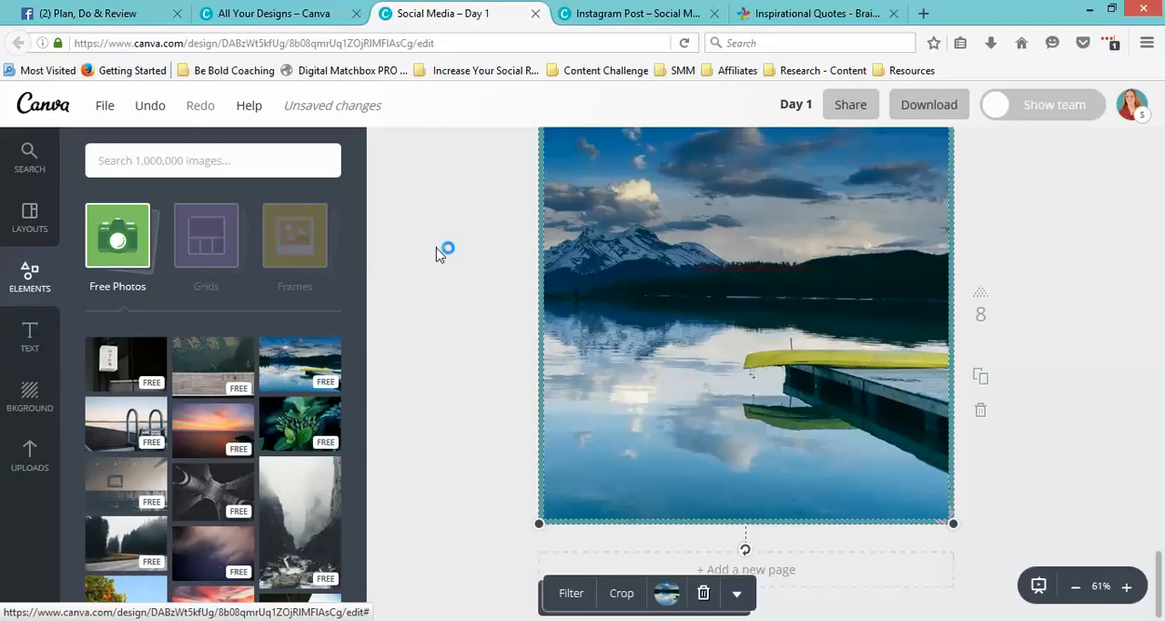
{"action": "scroll", "scroll_direction": "down", "scroll_amount": 3}
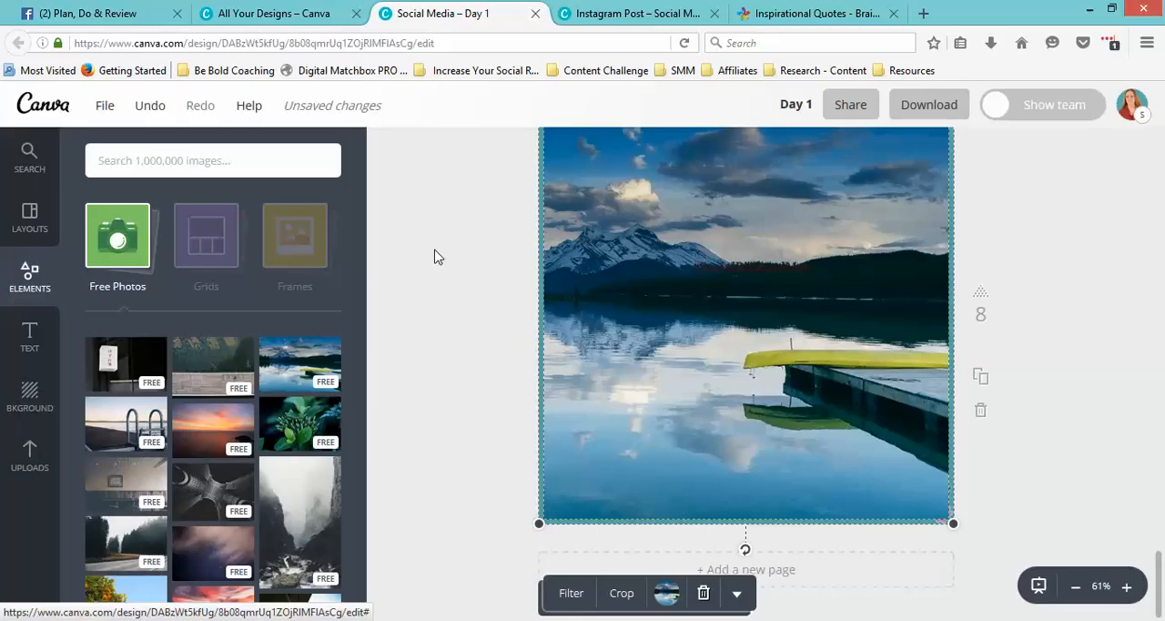
{"action": "scroll", "scroll_direction": "down", "scroll_amount": 3}
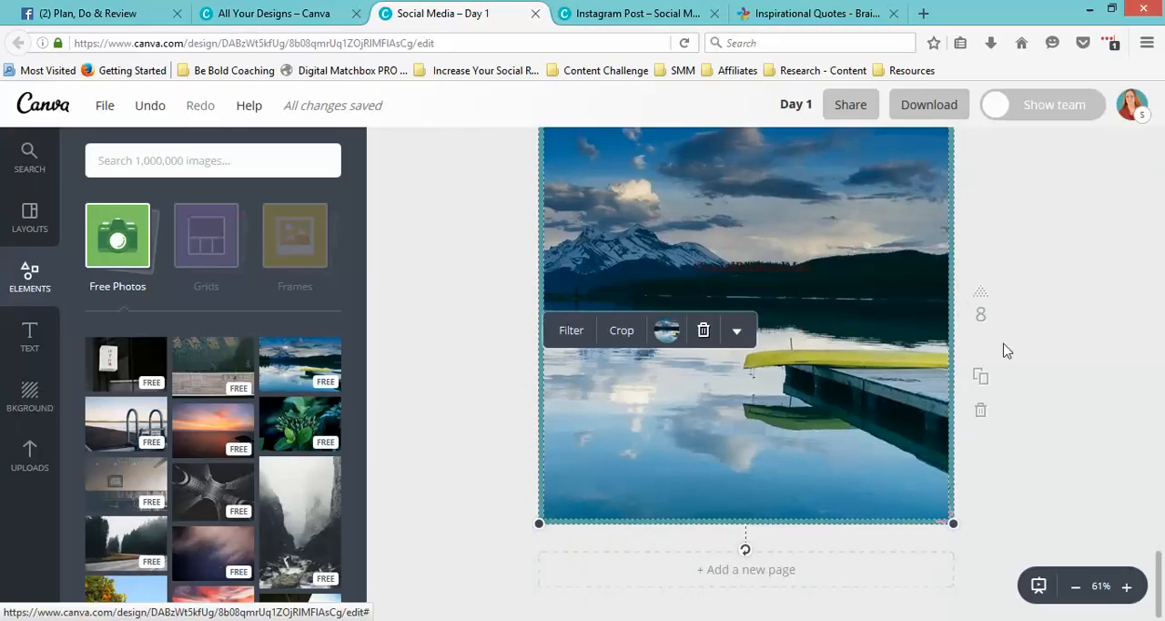
{"action": "scroll", "scroll_direction": "down", "scroll_amount": 3}
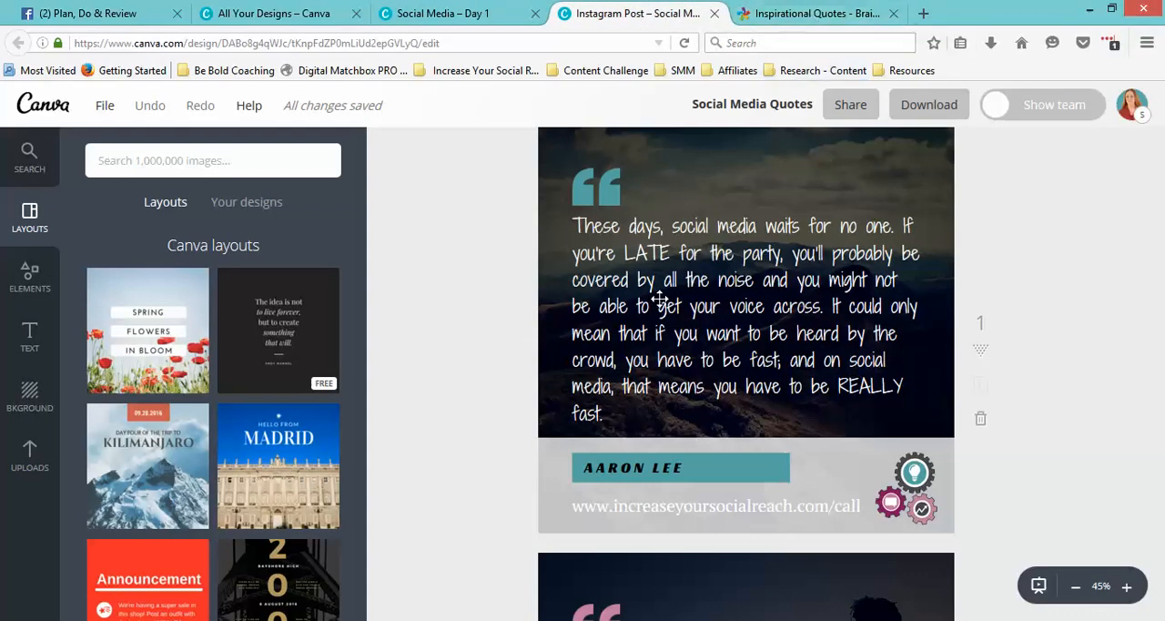
{"action": "mouse_move", "coordinate": [1053, 267]}
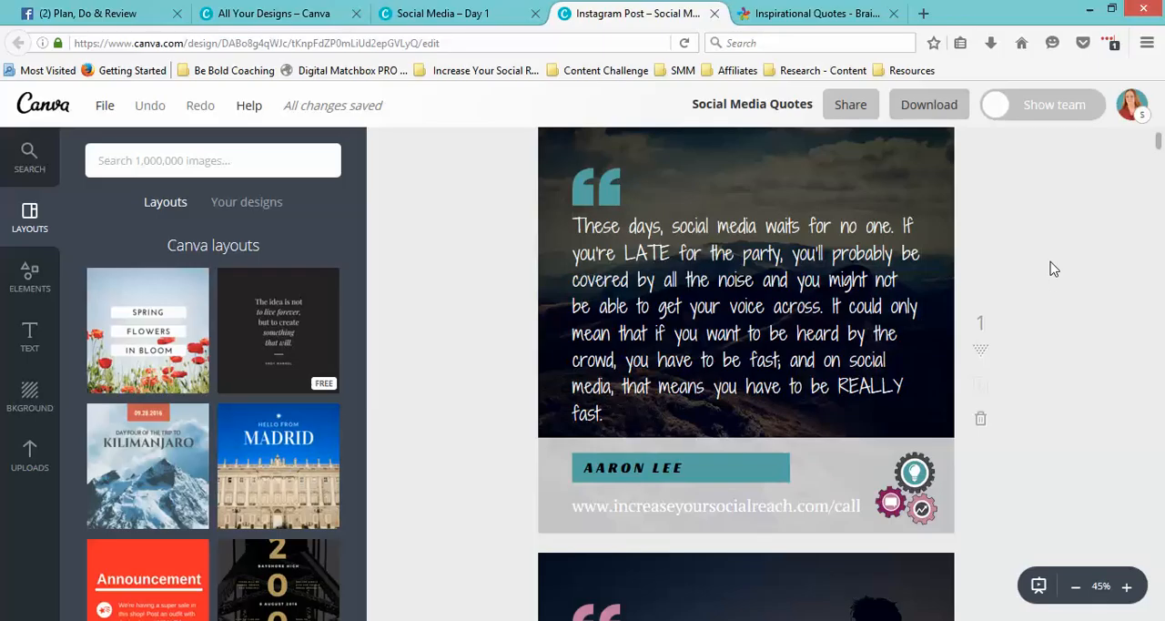
- Review the Instagram quote post pages, then switch to the BrainyQuote inspirational quotes page
{"action": "scroll", "scroll_direction": "down", "scroll_amount": 3}
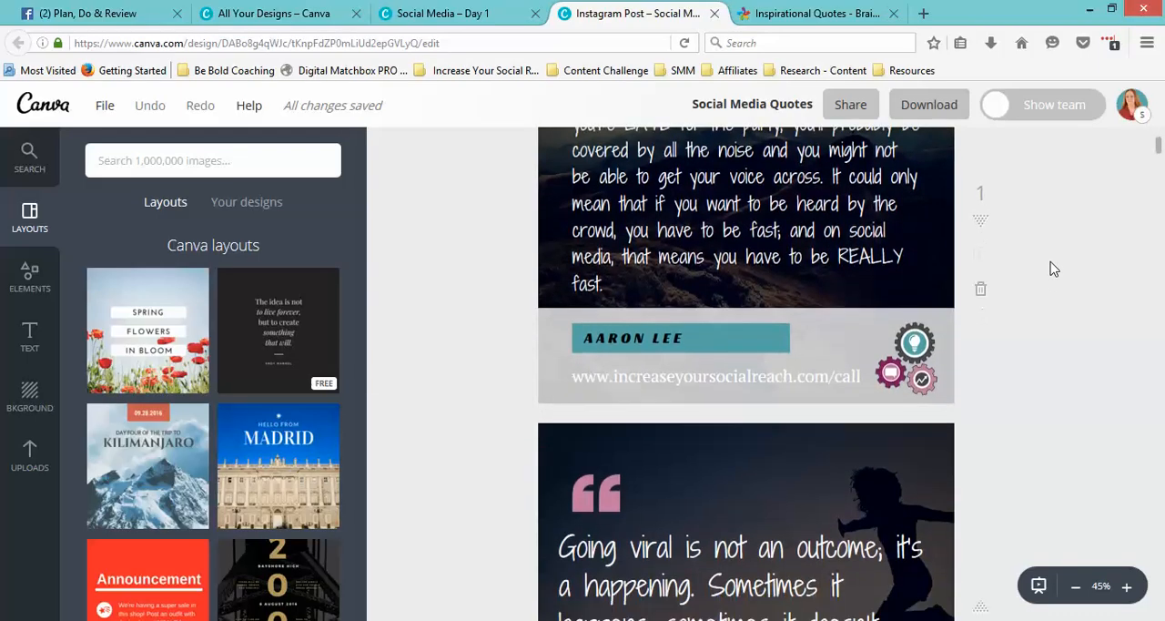
{"action": "scroll", "scroll_direction": "down", "scroll_amount": 3}
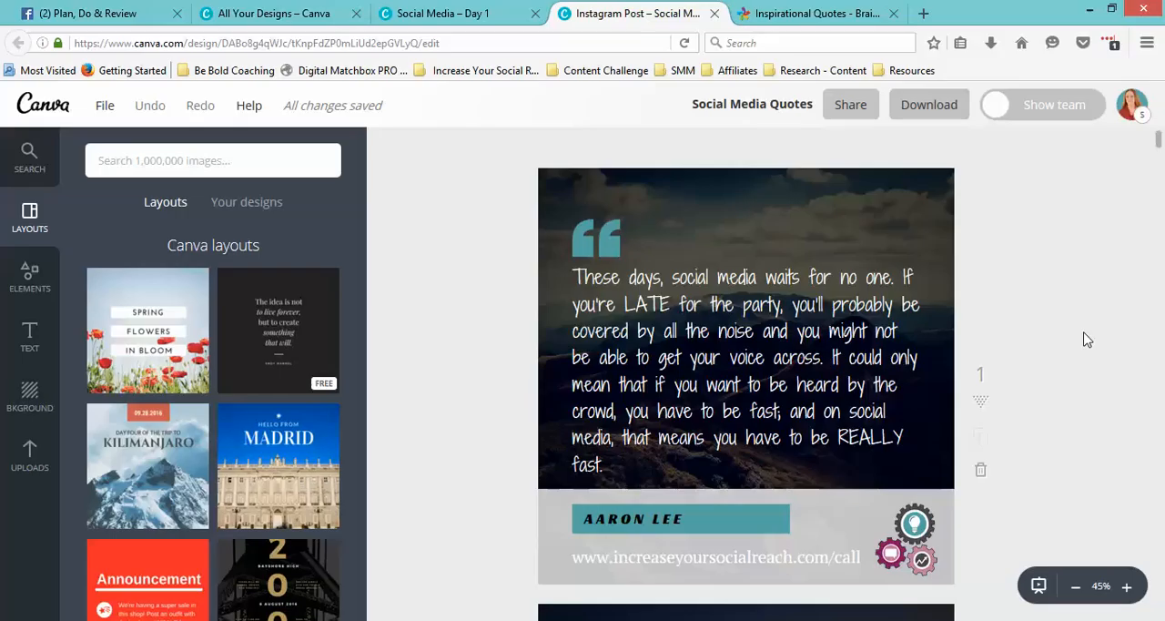
{"action": "left_click", "coordinate": [811, 15]}
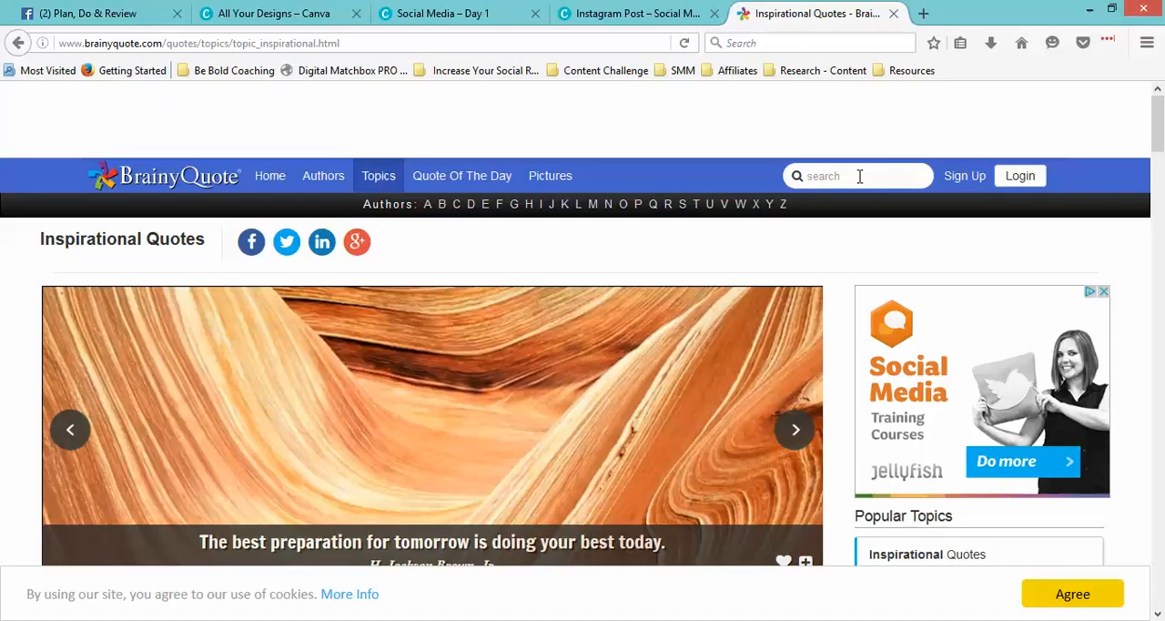
- Search BrainyQuote for PETS, select the opening quote about three pets, and return to the Canva post
{"action": "type", "text": "PETS"}
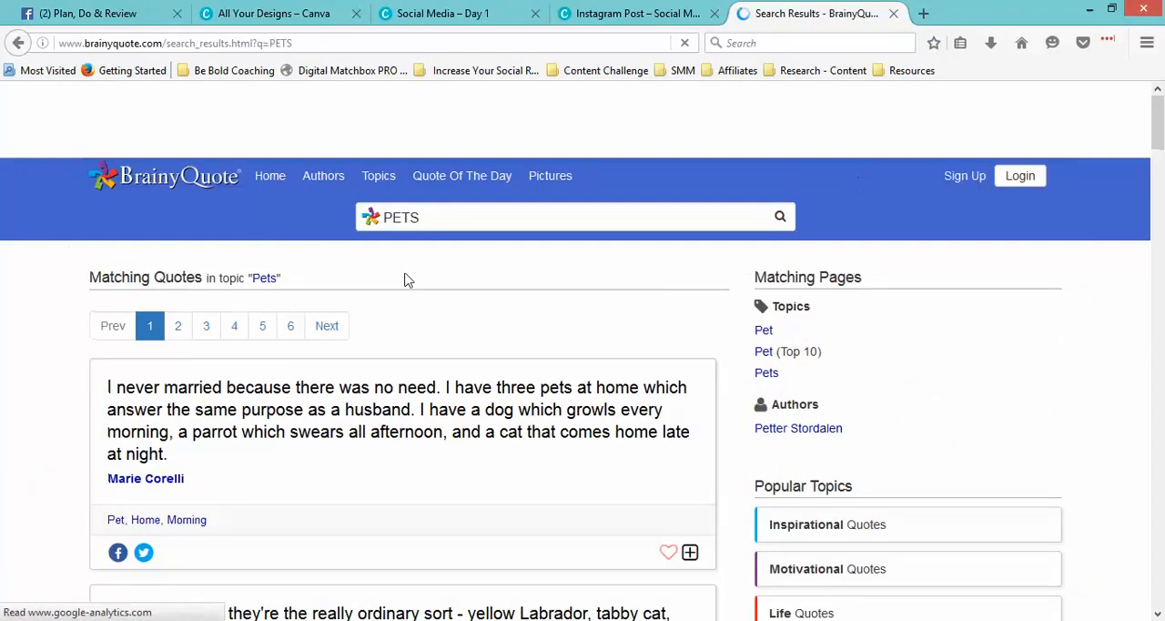
{"action": "scroll", "scroll_direction": "down", "scroll_amount": 3}
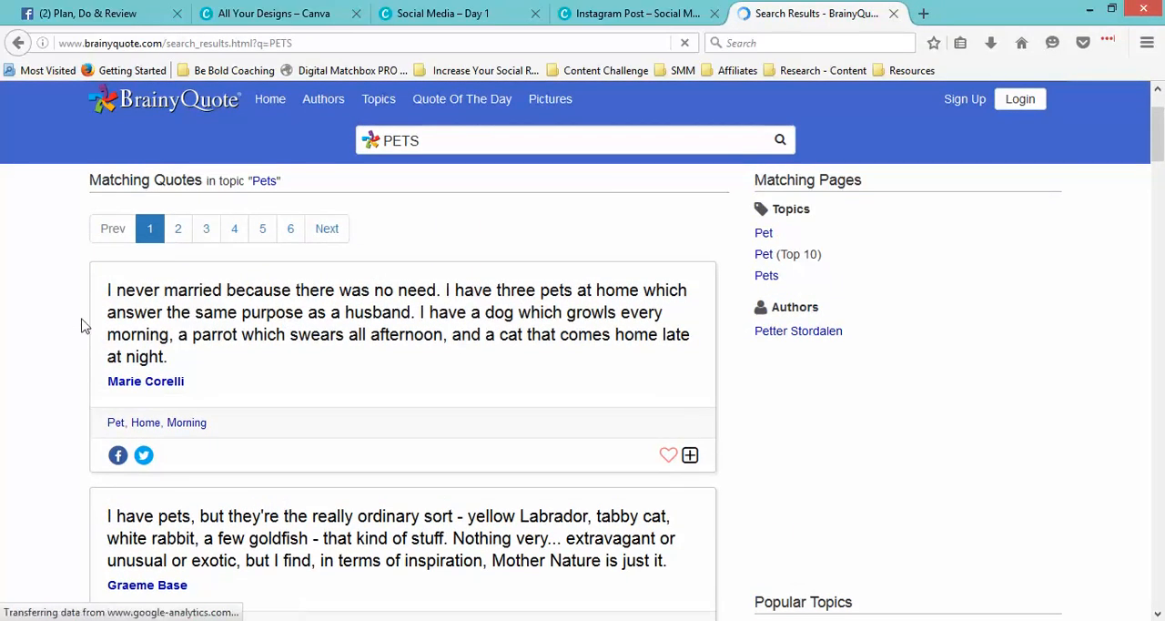
{"action": "double_click", "coordinate": [134, 290]}
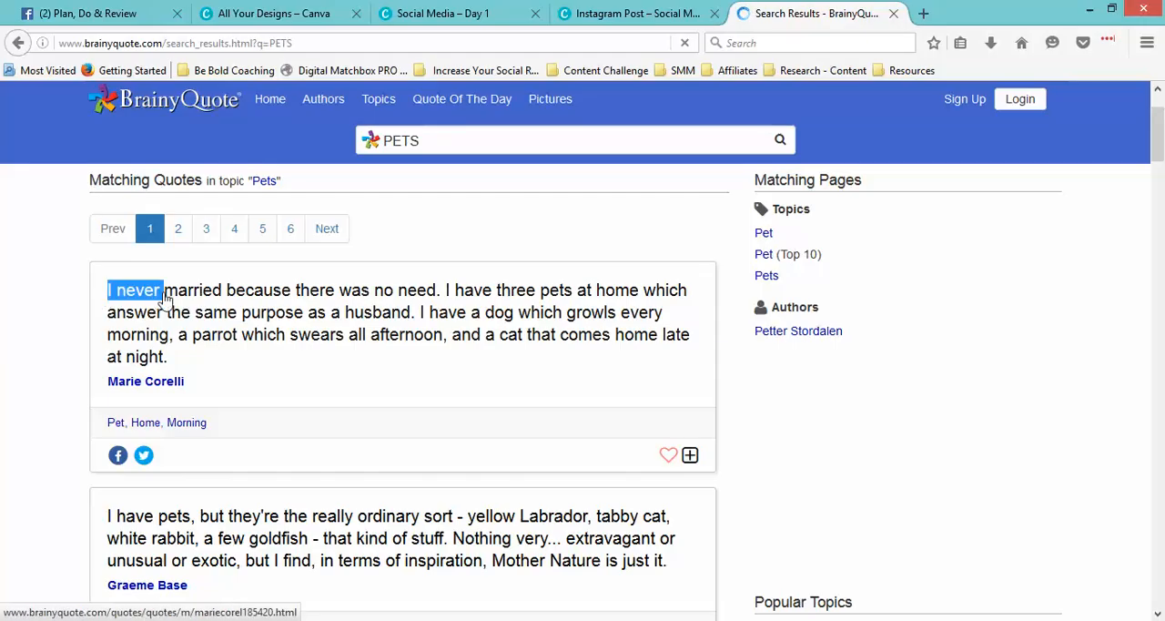
{"action": "left_click_drag", "start_coordinate": [164, 290], "coordinate": [191, 357]}
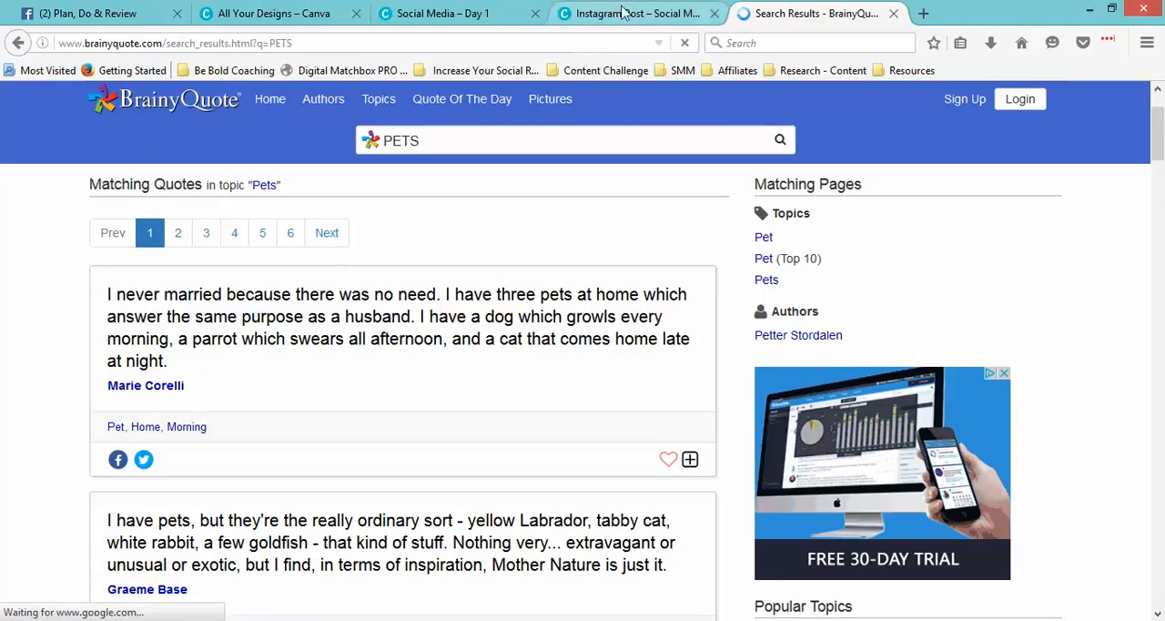
{"action": "left_click", "coordinate": [637, 13]}
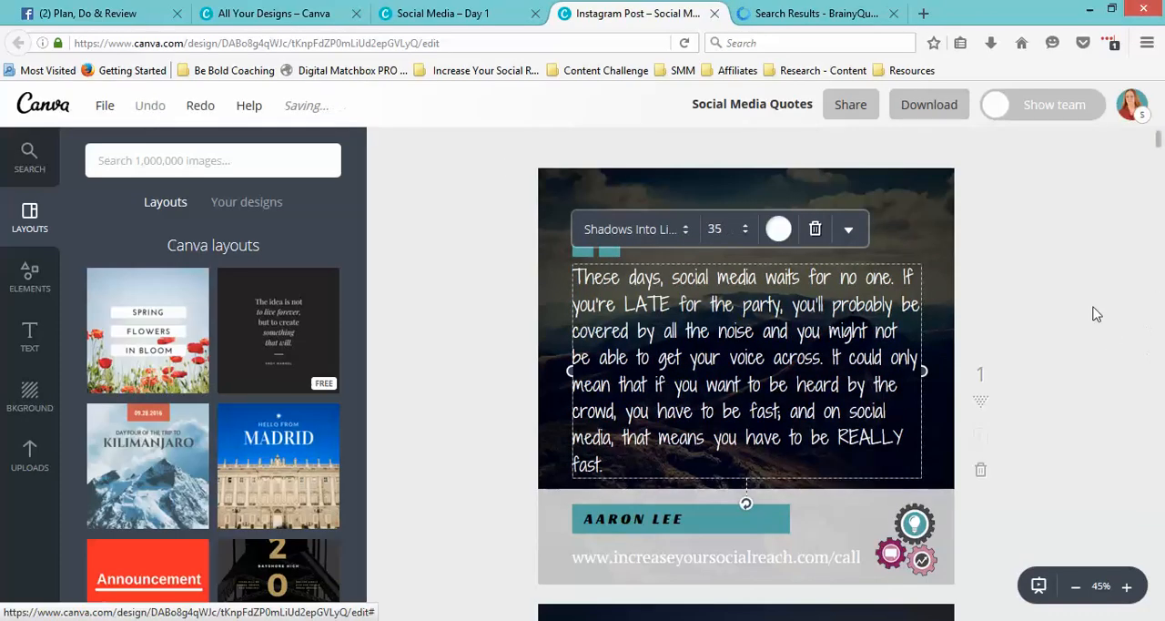
- Scroll down to the second post, the Lori Taylor quote about going viral
{"action": "scroll", "scroll_direction": "down", "scroll_amount": 3}
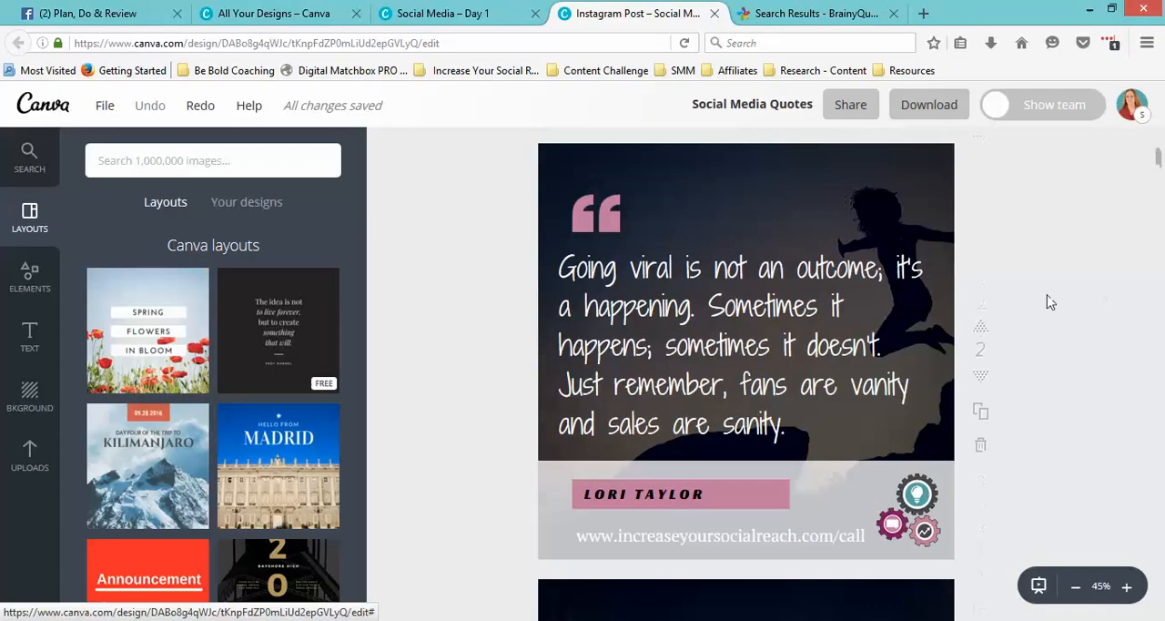
- Return to the Create a design catalogue and browse down through the social media post formats
{"action": "left_click", "coordinate": [273, 15]}
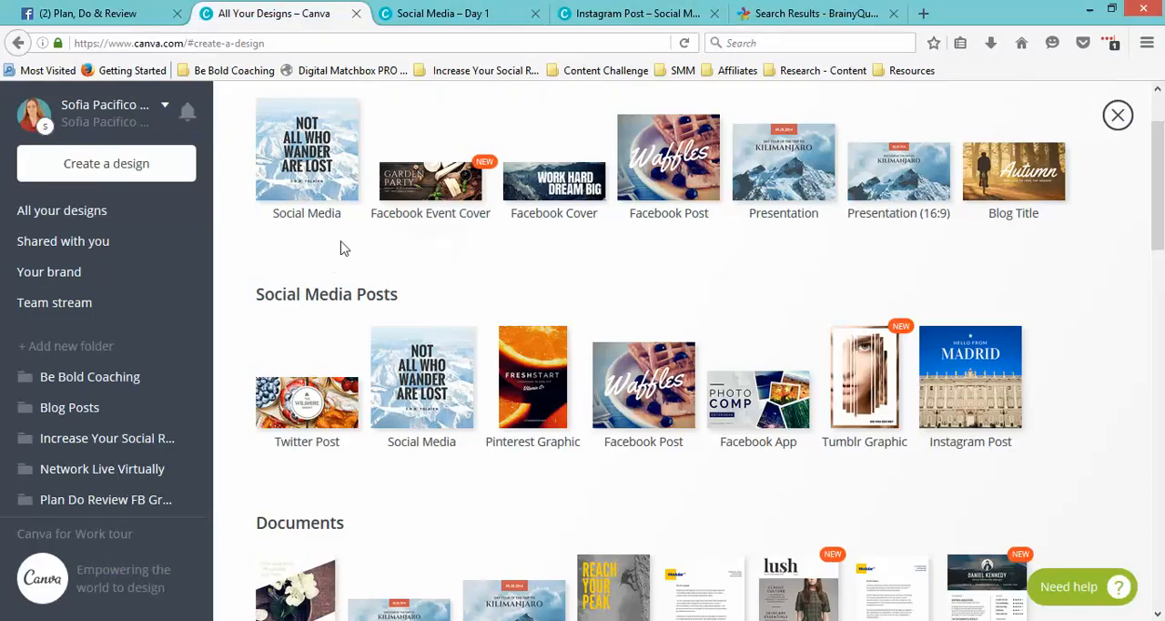
{"action": "mouse_move", "coordinate": [805, 258]}
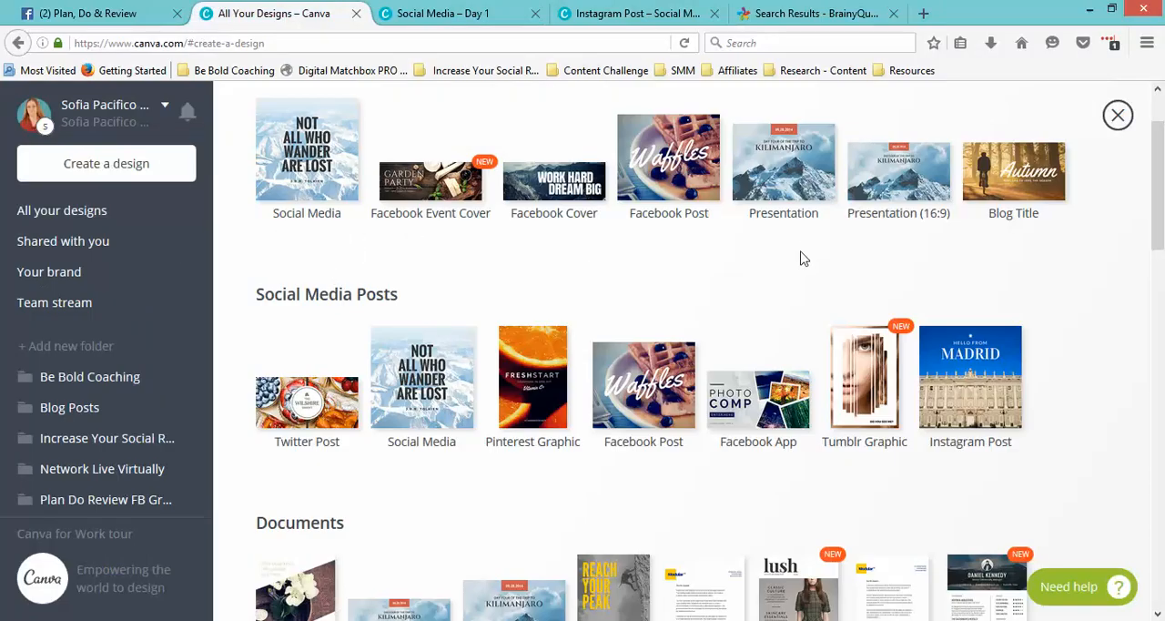
{"action": "mouse_move", "coordinate": [306, 410]}
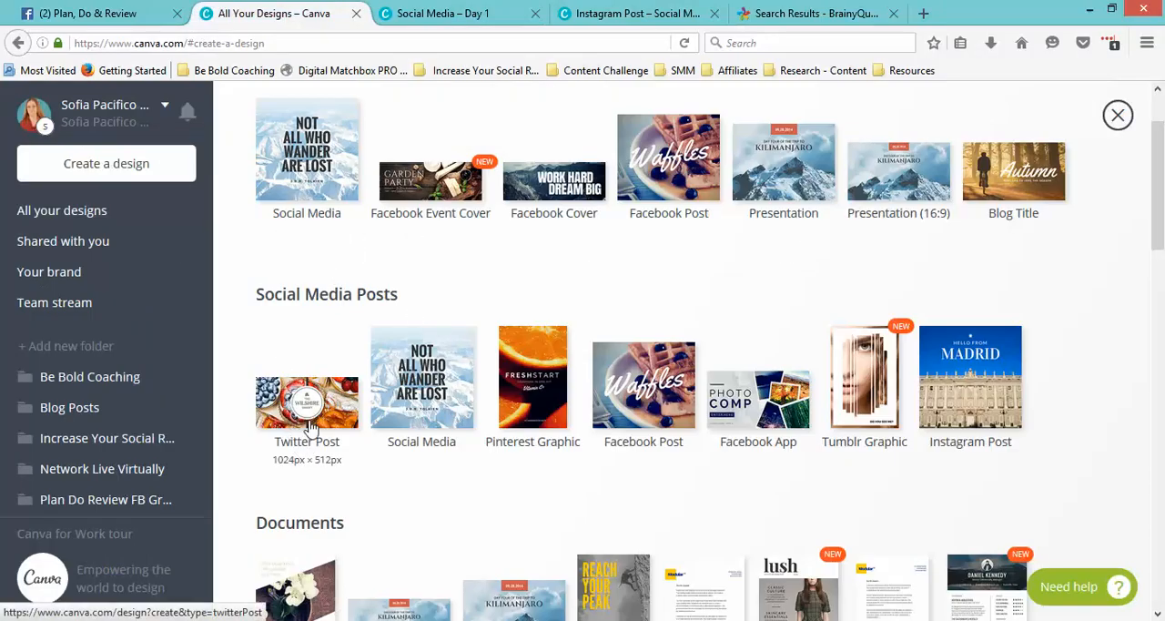
{"action": "mouse_move", "coordinate": [306, 422]}
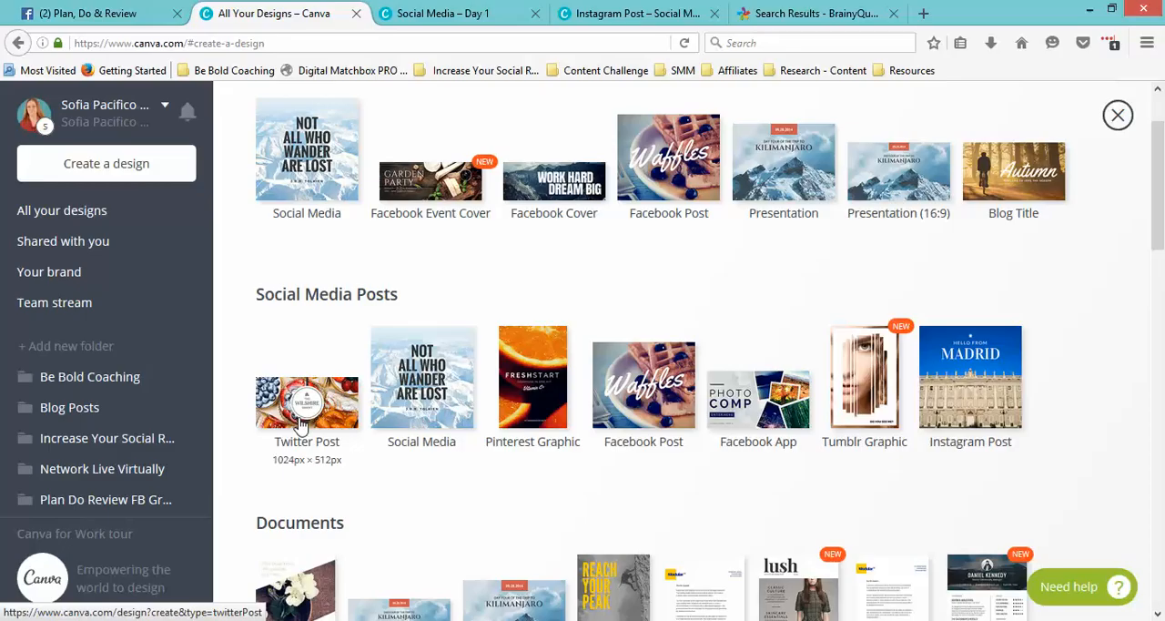
{"action": "mouse_move", "coordinate": [306, 150]}
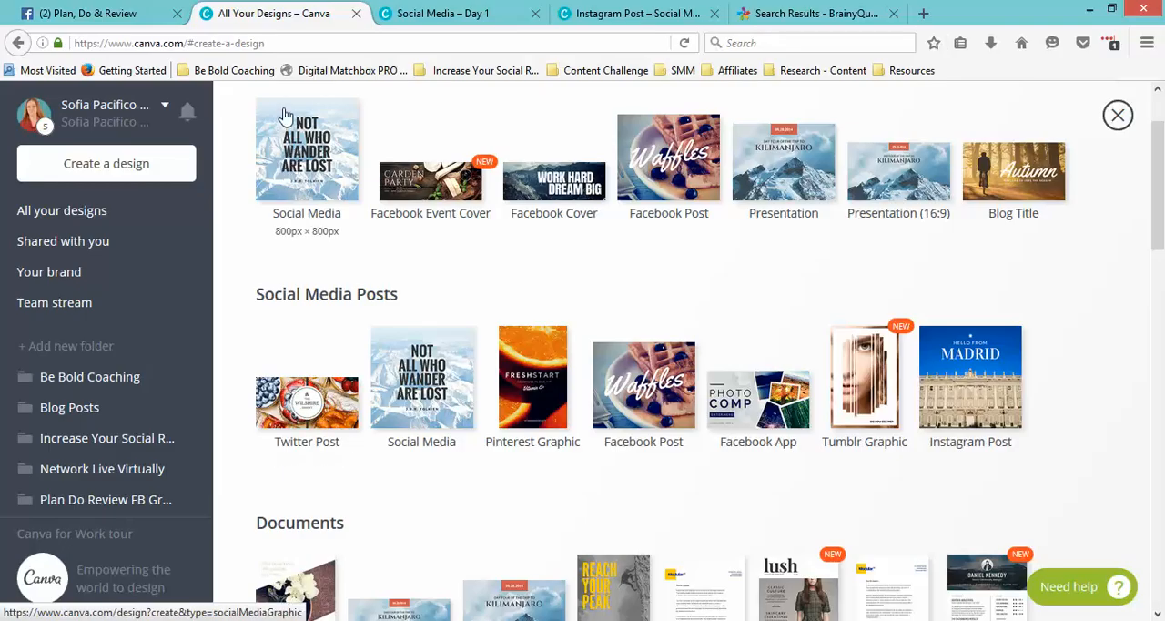
{"action": "mouse_move", "coordinate": [306, 149]}
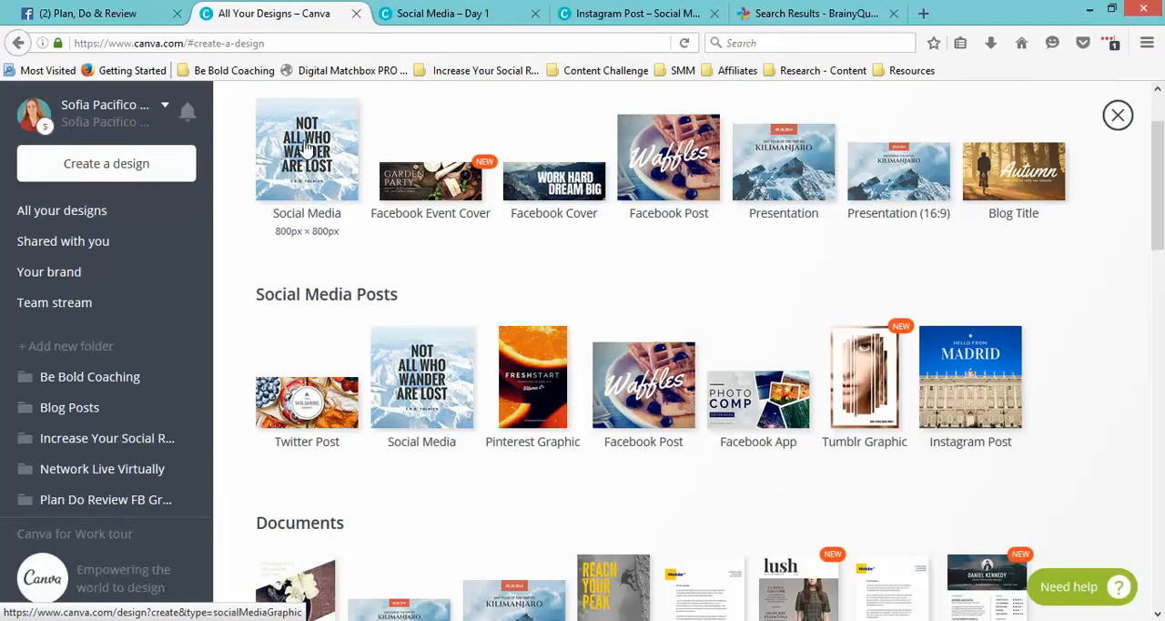
{"action": "mouse_move", "coordinate": [305, 149]}
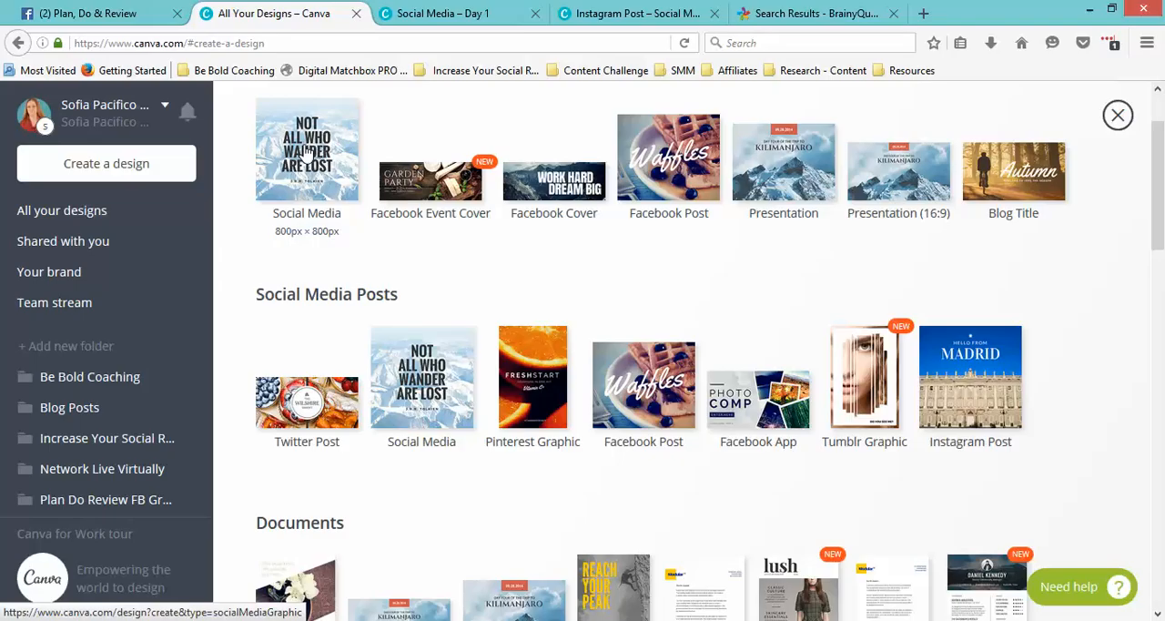
{"action": "mouse_move", "coordinate": [440, 258]}
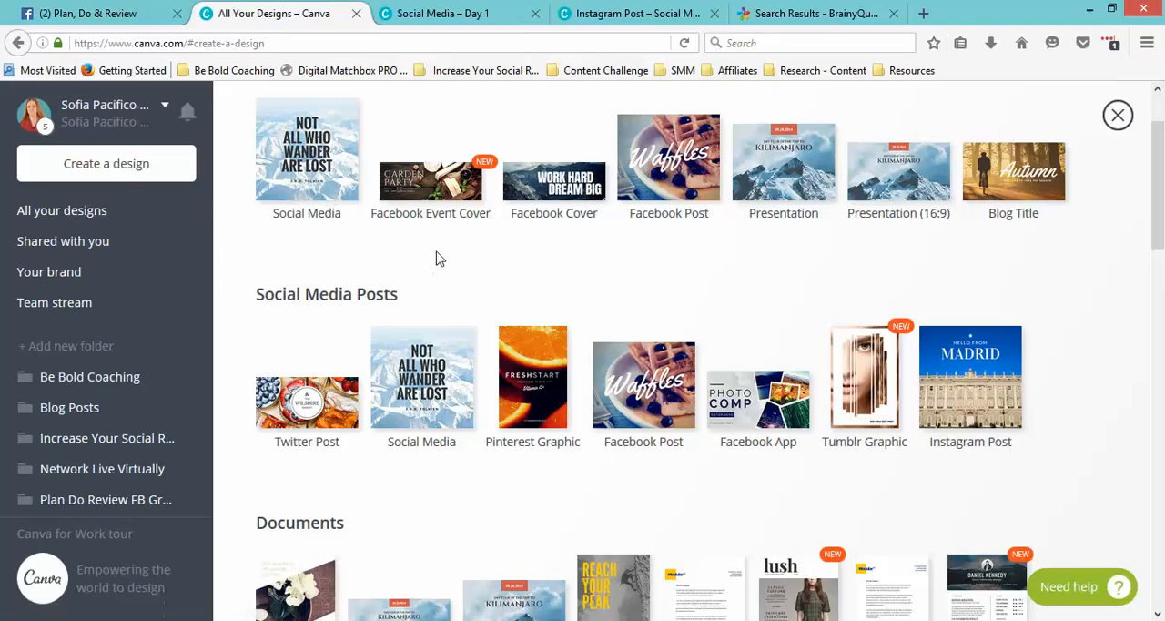
{"action": "scroll", "scroll_direction": "down", "scroll_amount": 3}
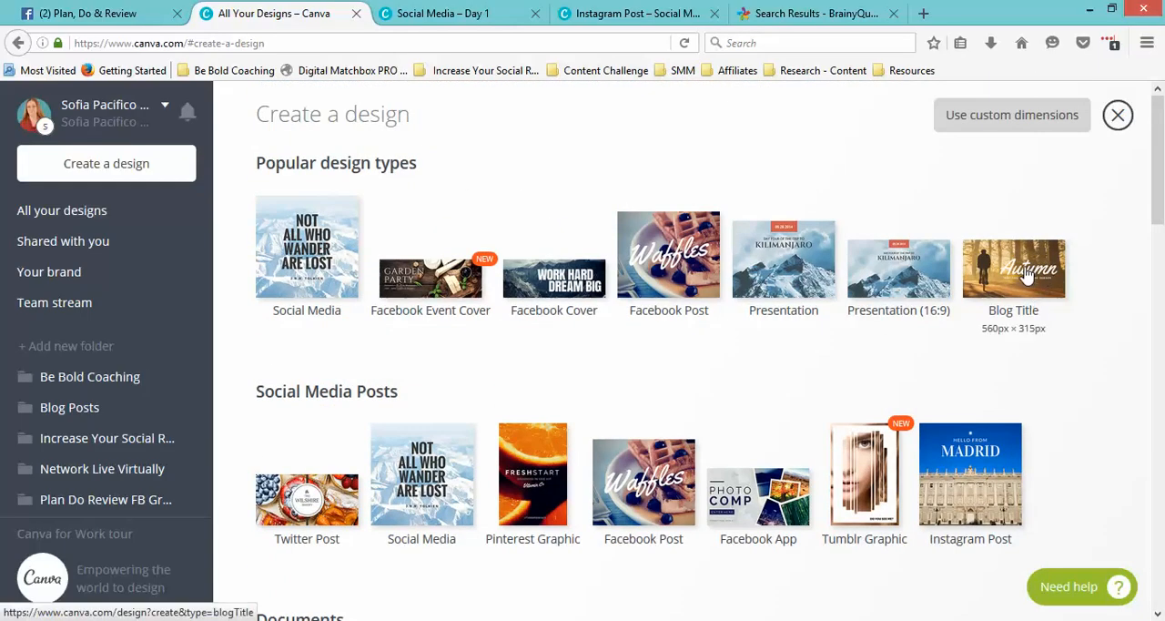
{"action": "mouse_move", "coordinate": [668, 259]}
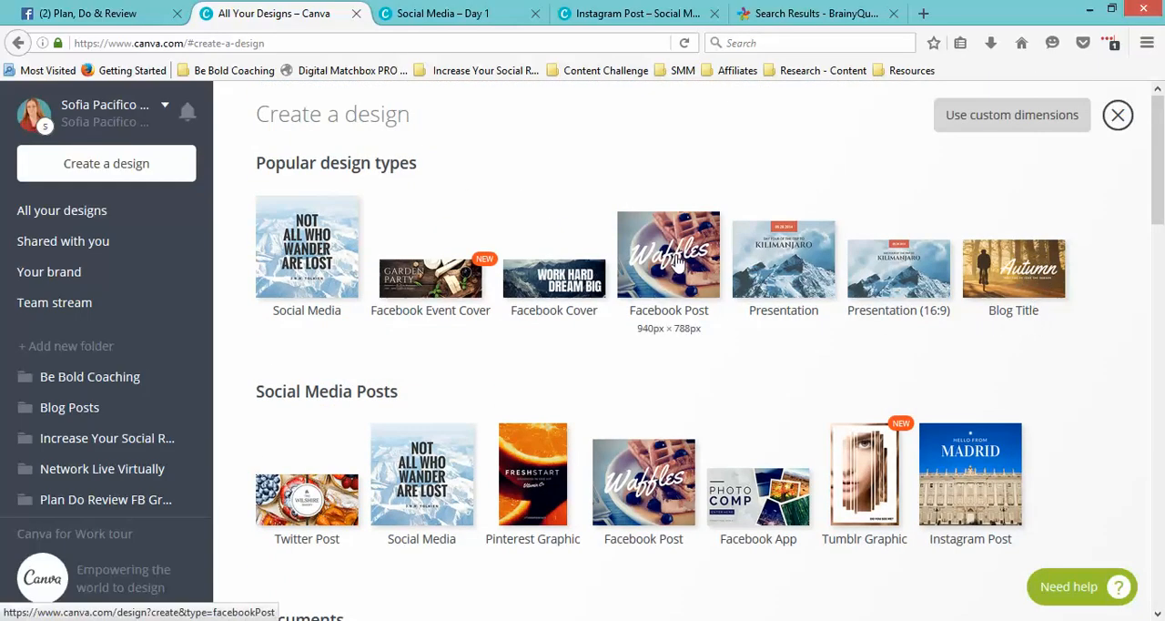
{"action": "scroll", "scroll_direction": "down", "scroll_amount": 3}
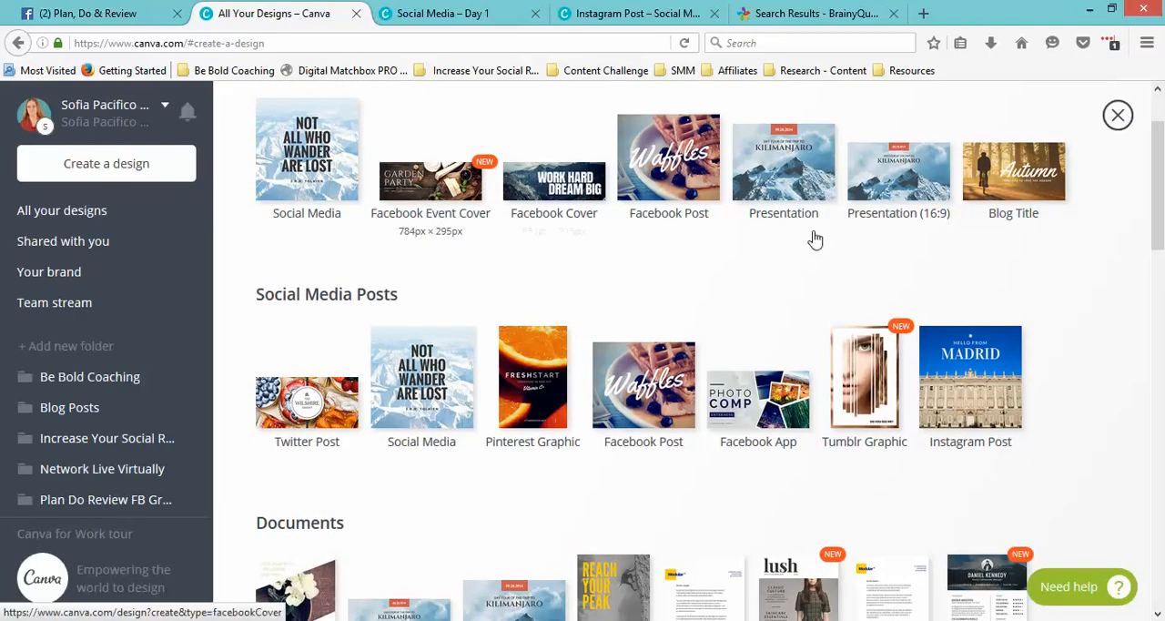
{"action": "mouse_move", "coordinate": [1088, 255]}
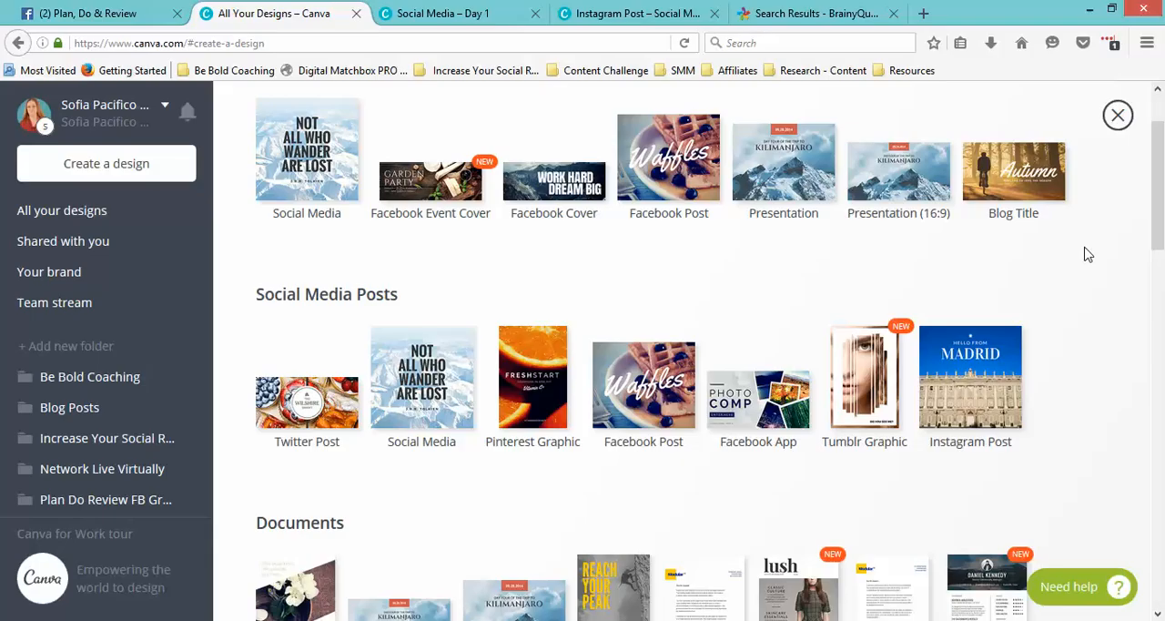
{"action": "mouse_move", "coordinate": [615, 203]}
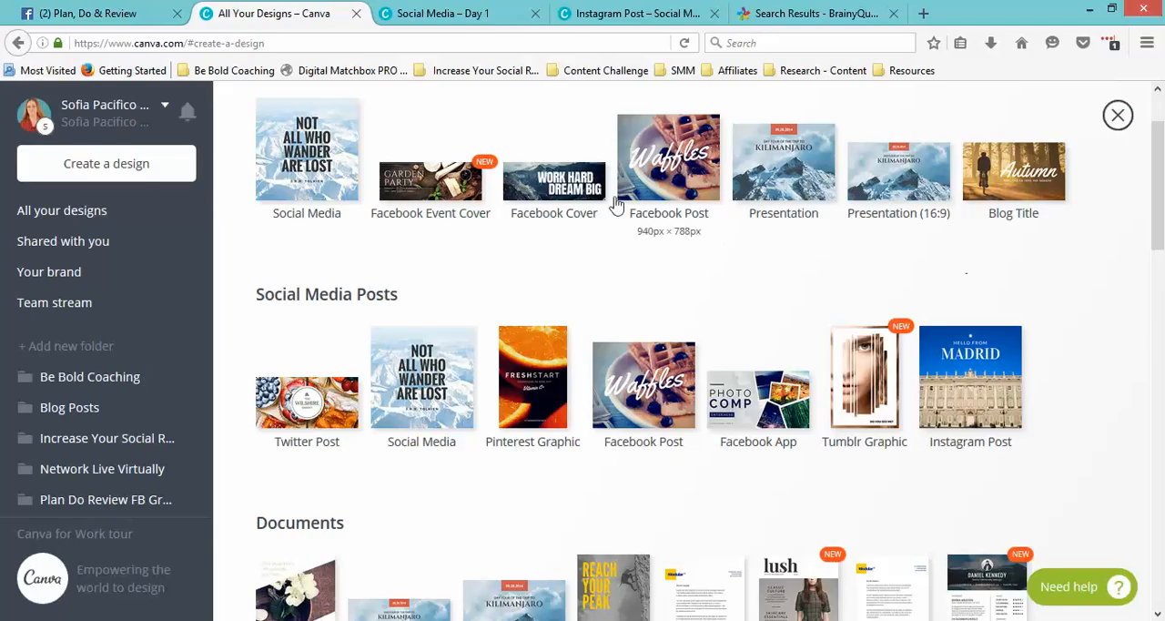
{"action": "mouse_move", "coordinate": [554, 179]}
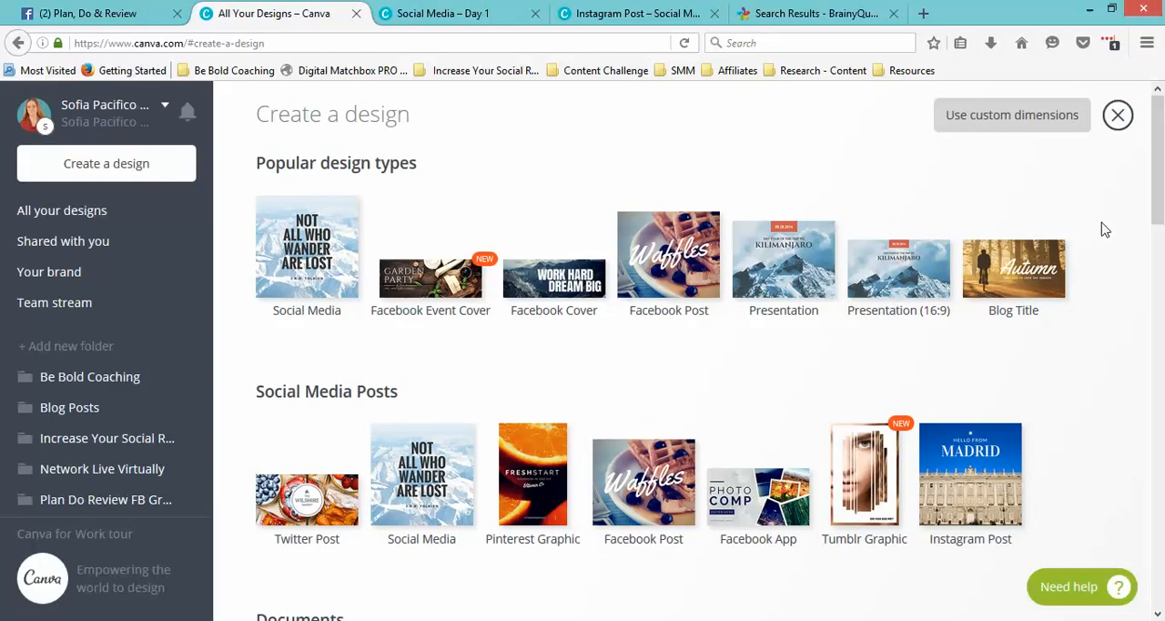
{"action": "mouse_move", "coordinate": [1052, 215]}
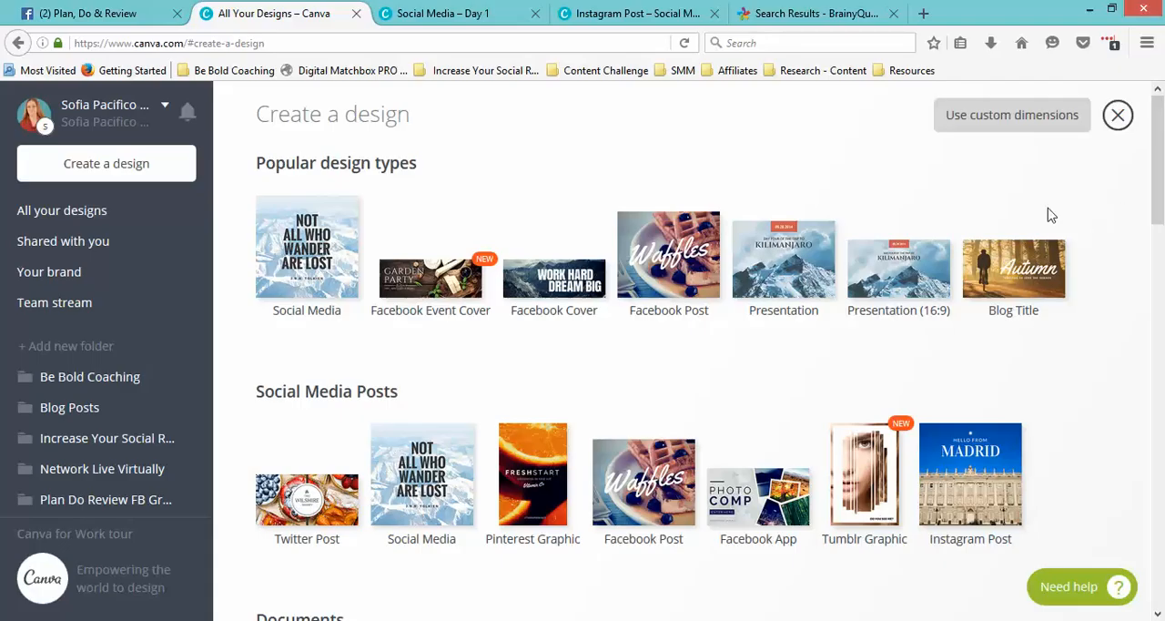
{"action": "mouse_move", "coordinate": [688, 146]}
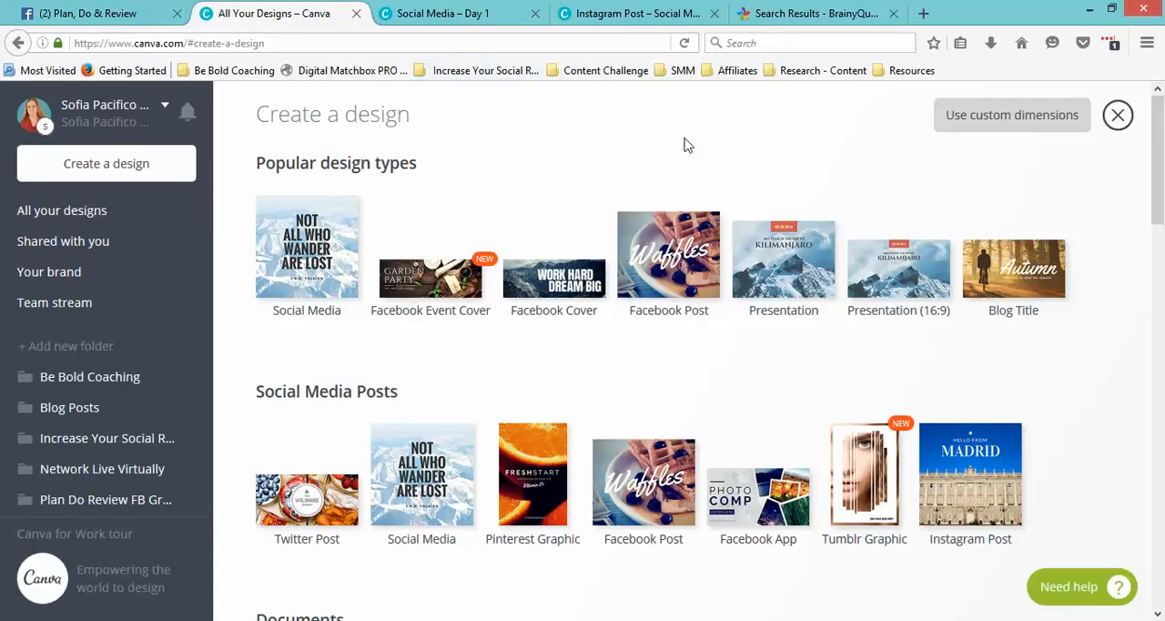
{"action": "mouse_move", "coordinate": [685, 144]}
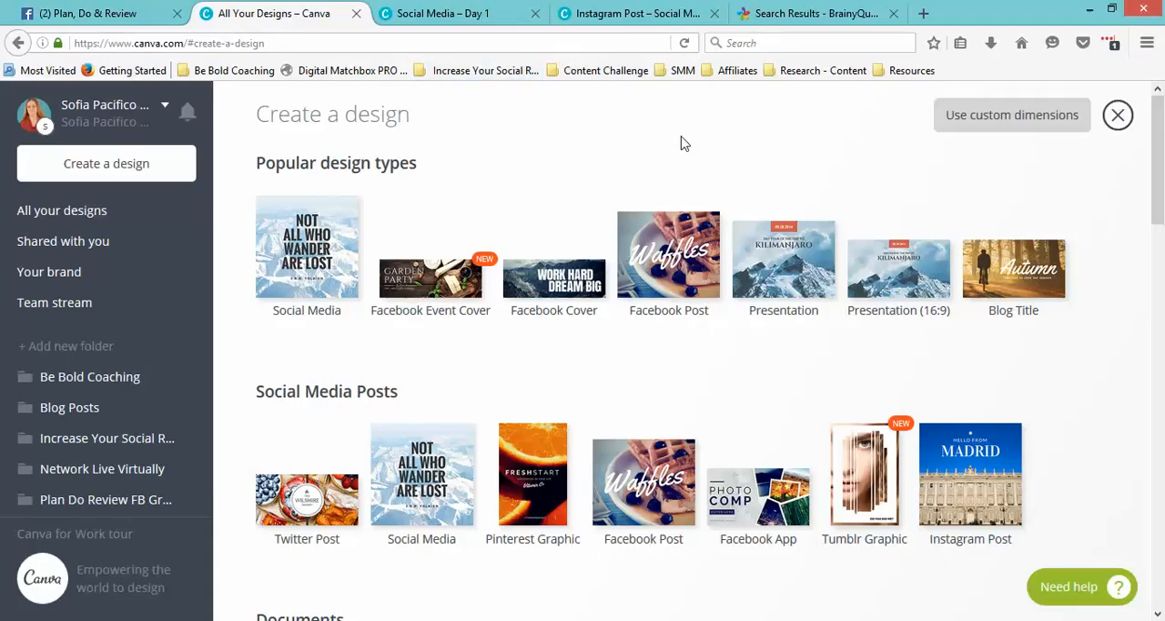